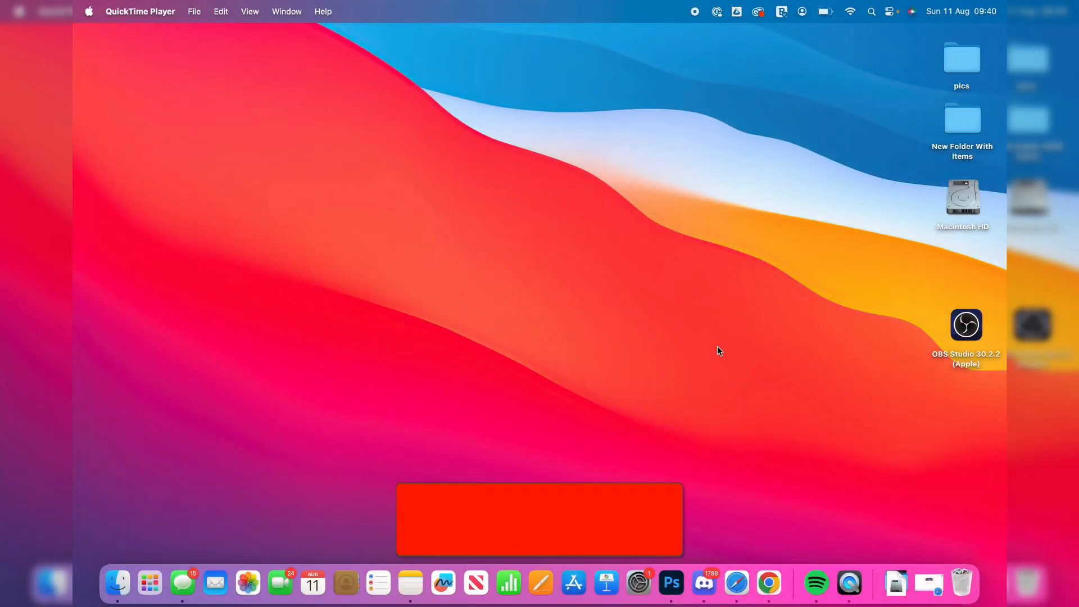
Launch Safari and search Google for "obs studio" to reach obsproject.com.
click(538, 519)
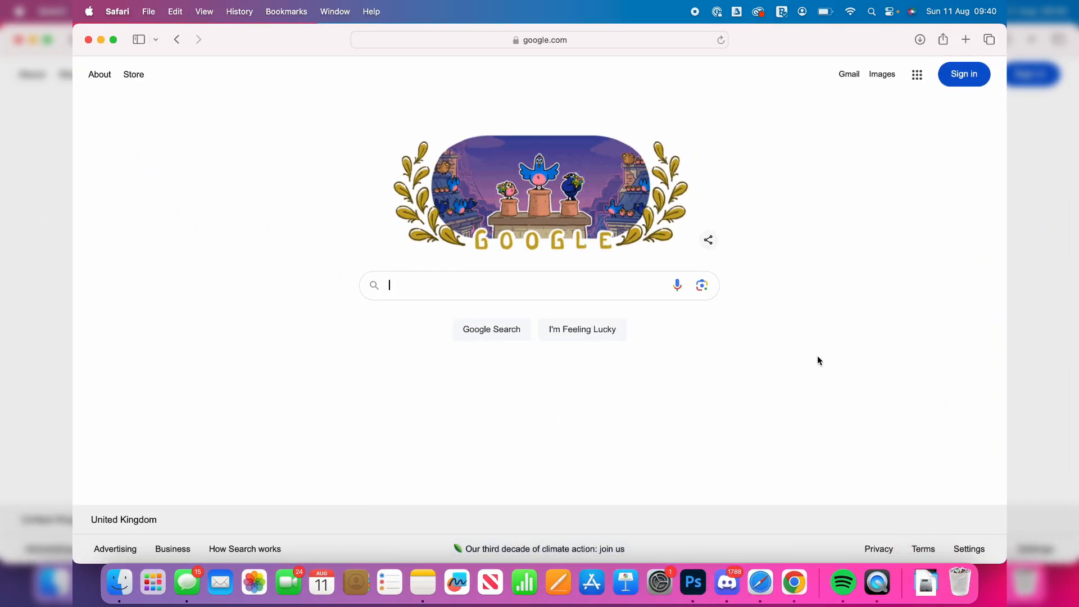
text(obs studio)
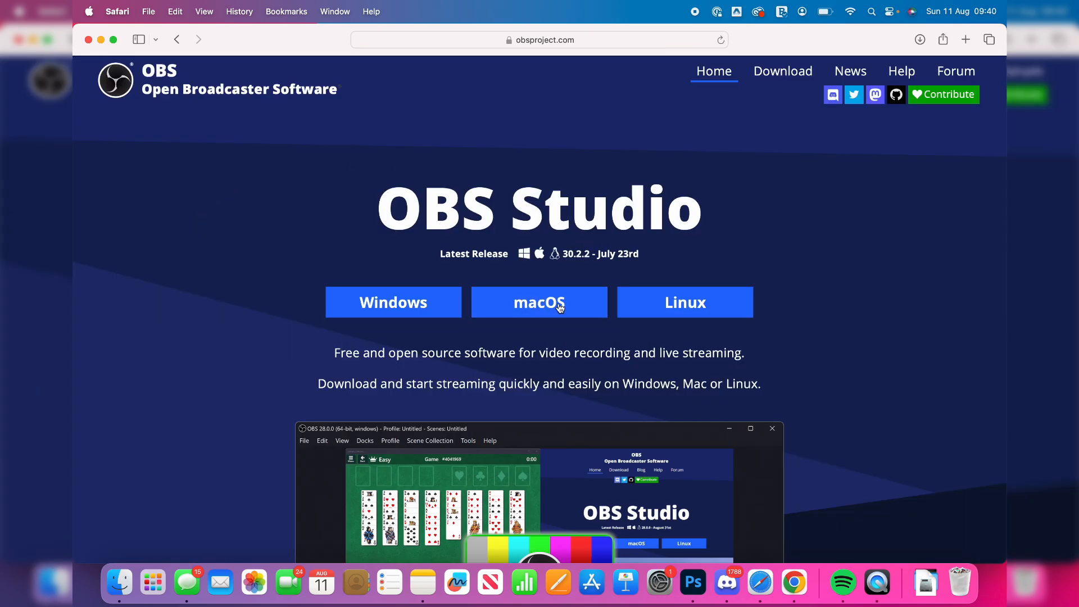
Choose the macOS download and check About This Mac for the processor type.
click(539, 301)
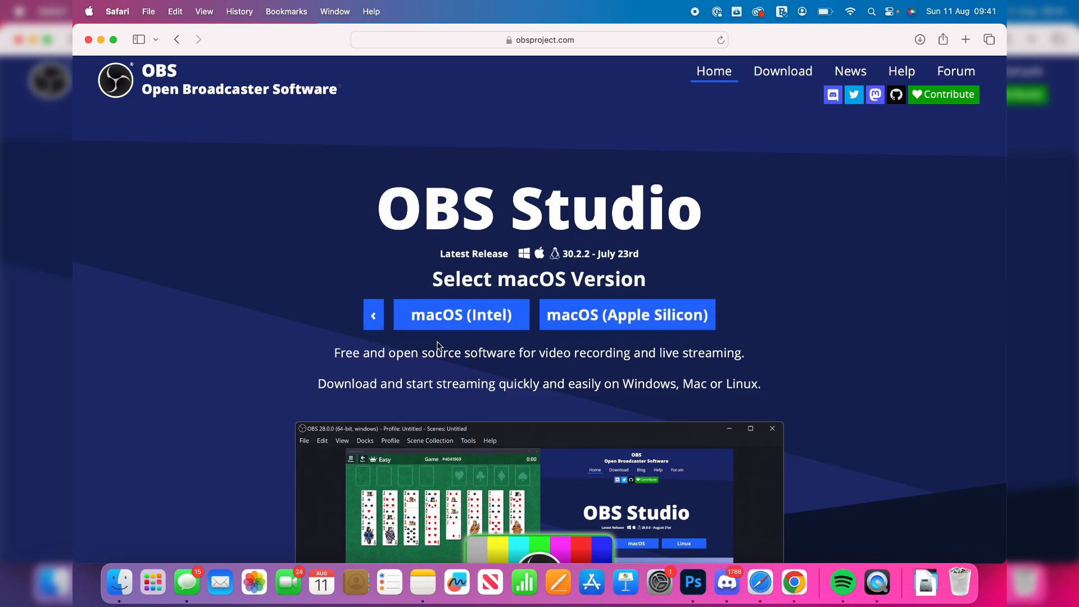
mouse_move(482, 334)
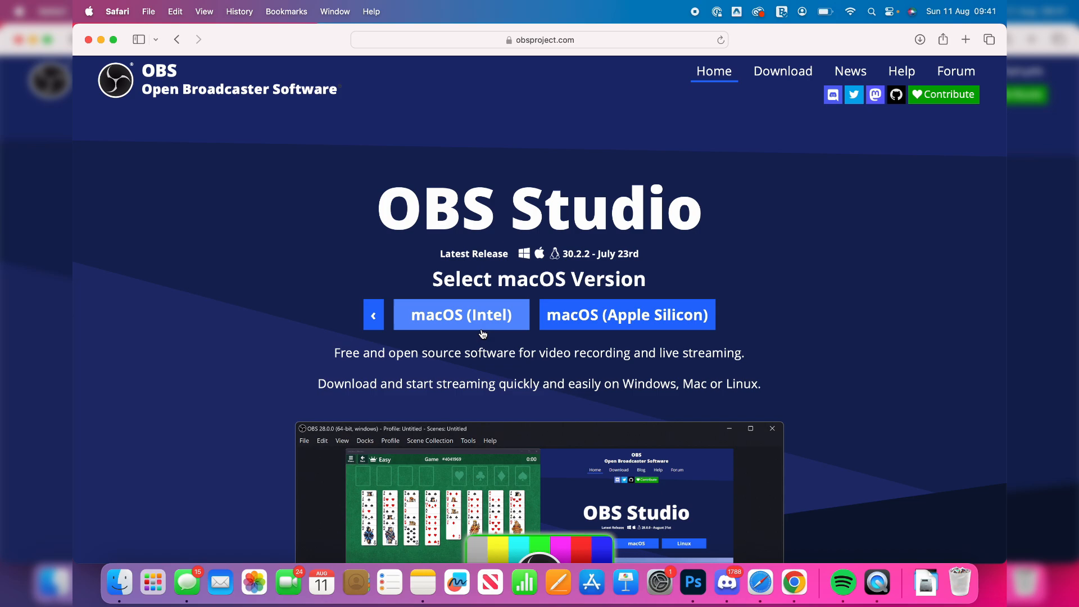
mouse_move(627, 315)
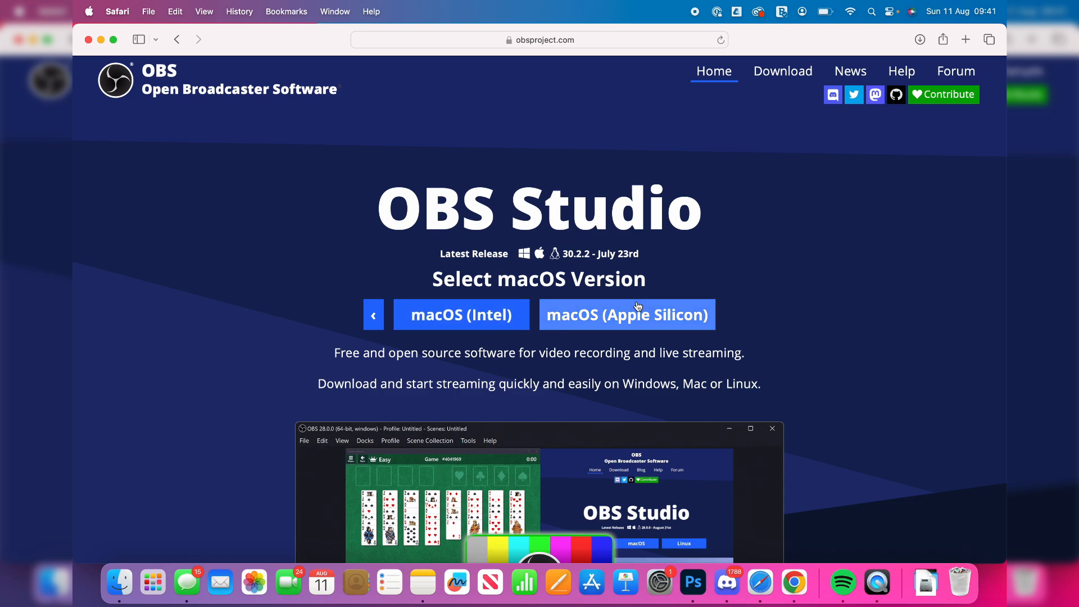
mouse_move(108, 5)
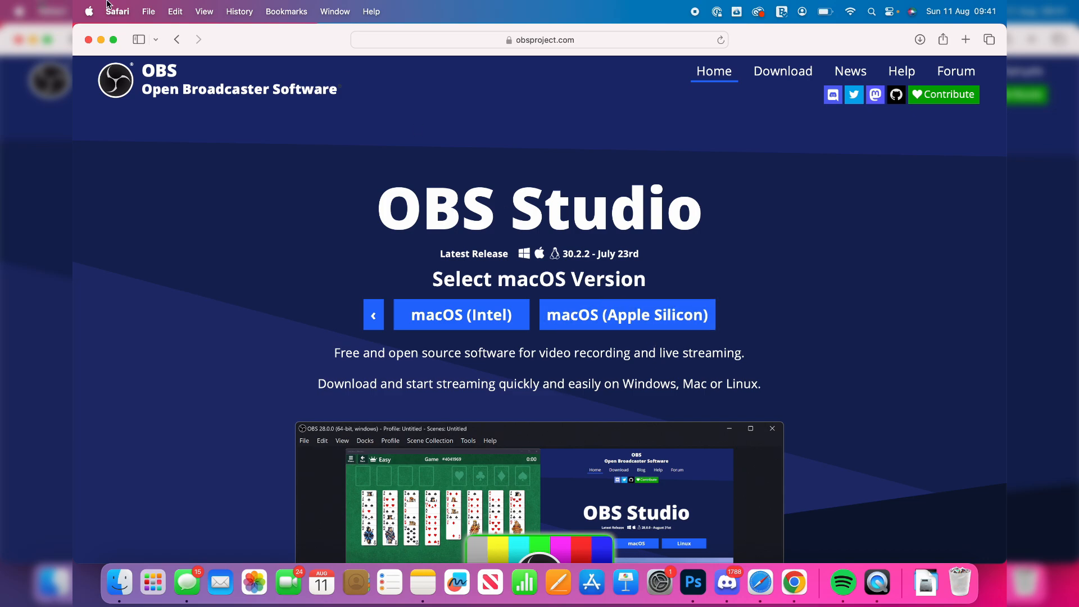
click(89, 11)
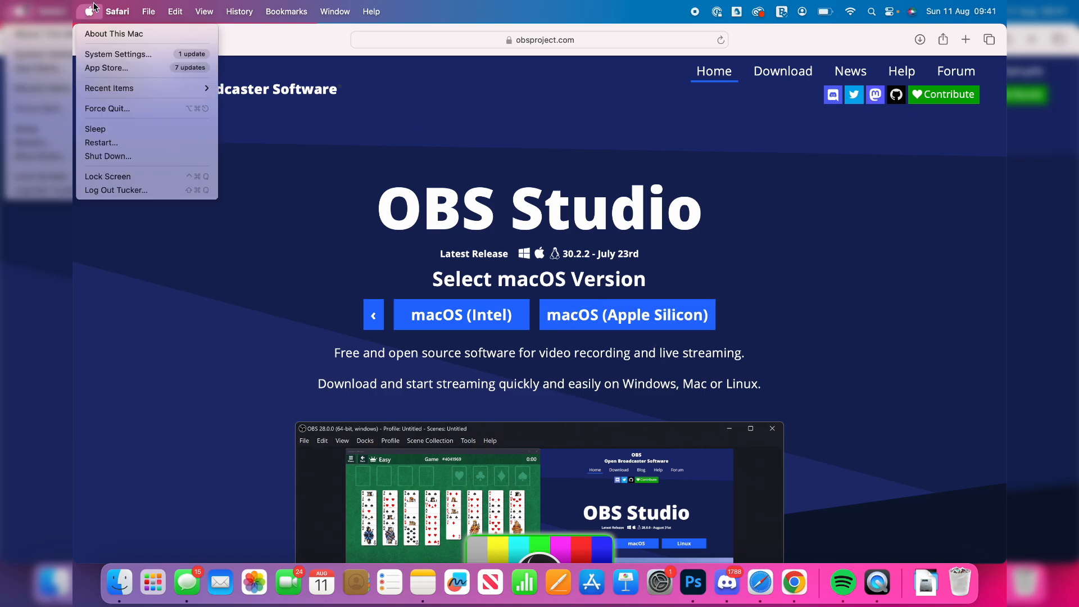
mouse_move(115, 32)
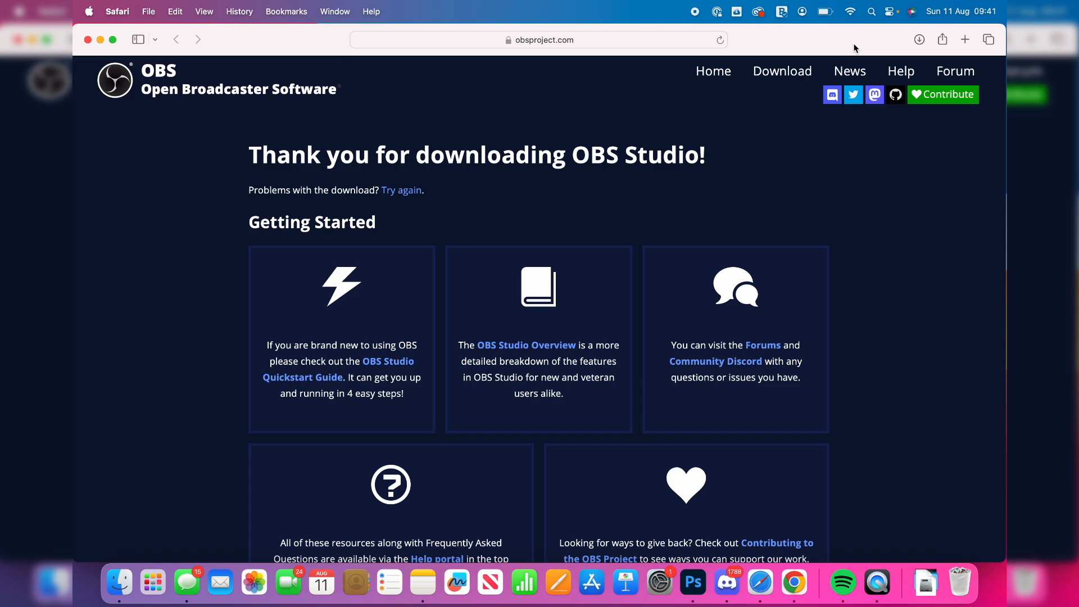
Open the downloaded OBS .dmg, move OBS into Applications, and close the disk image window.
click(919, 39)
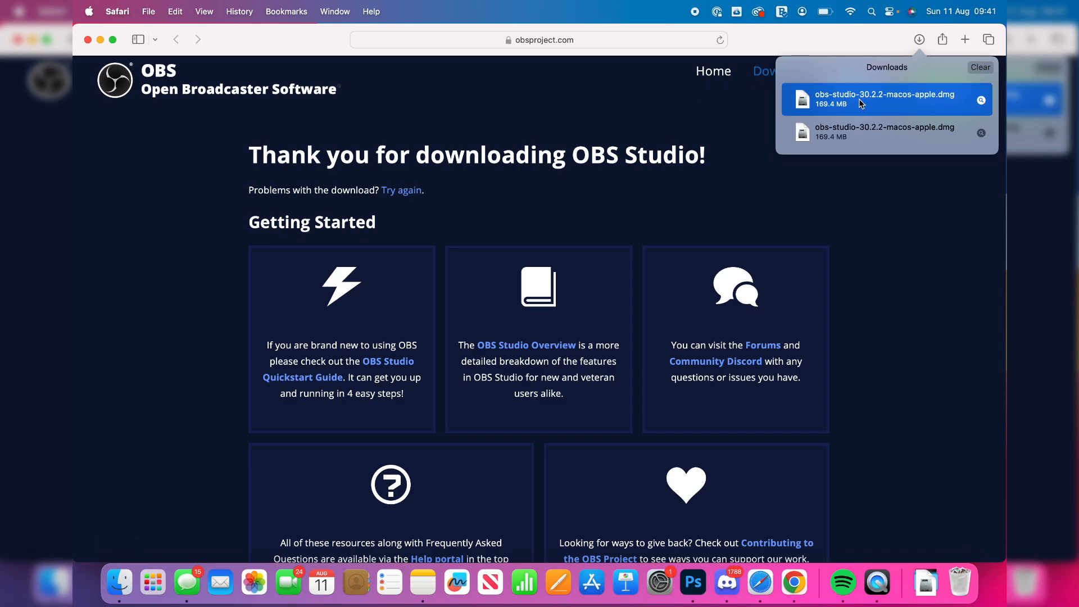
double_click(886, 99)
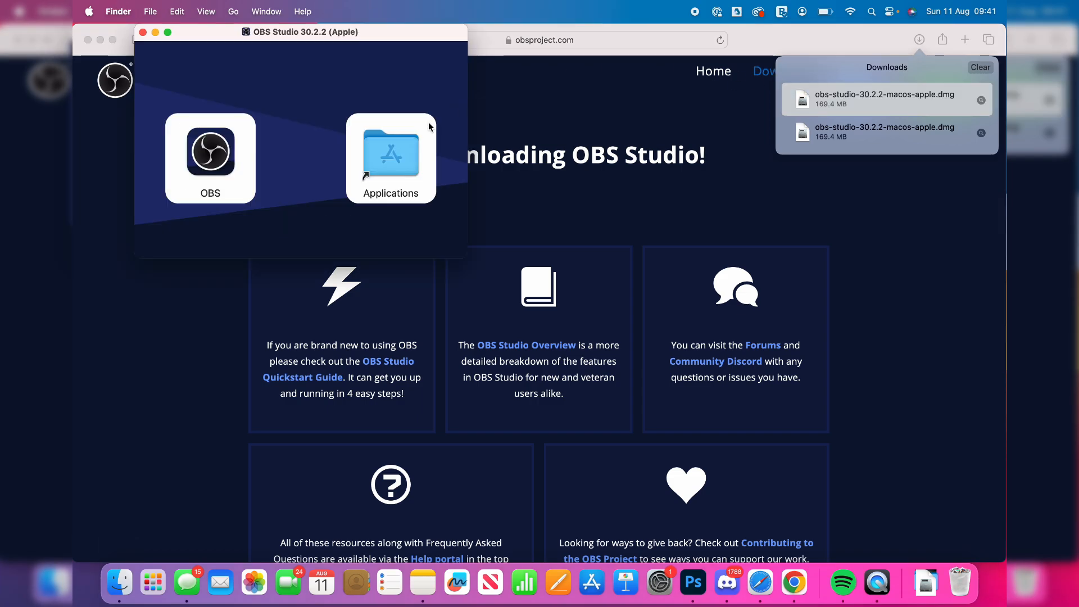
mouse_move(210, 157)
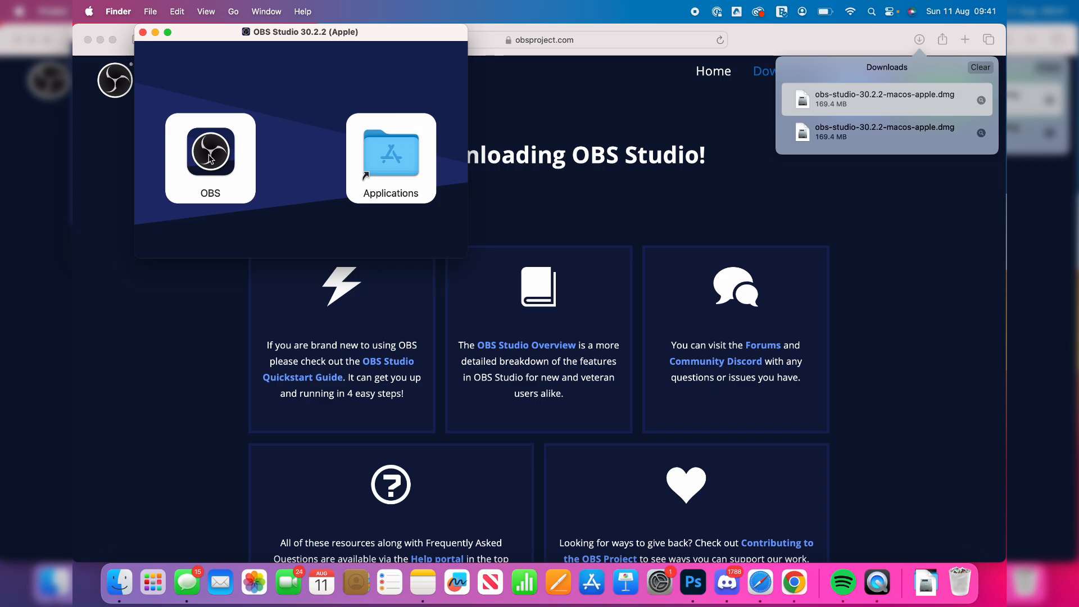
click(210, 152)
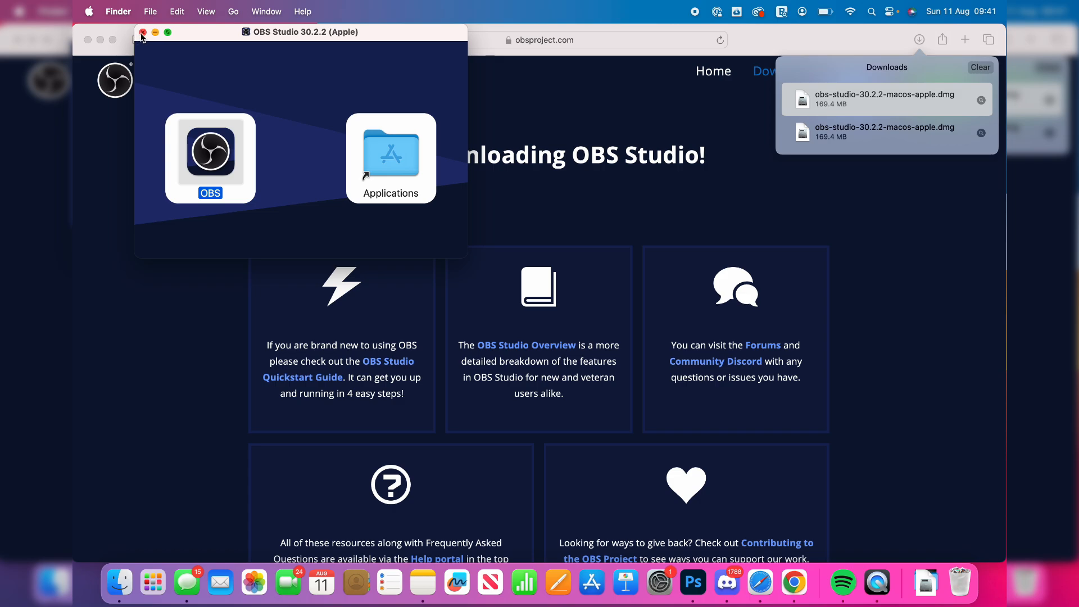
click(143, 32)
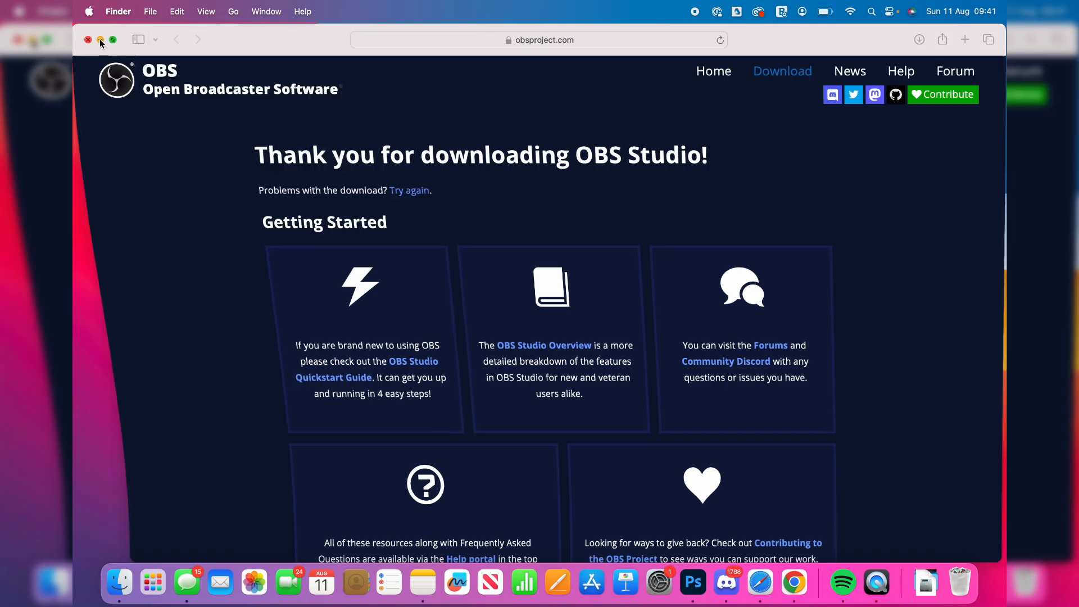
Close Safari and launch OBS from Launchpad, raising the downloaded-app warning.
click(87, 40)
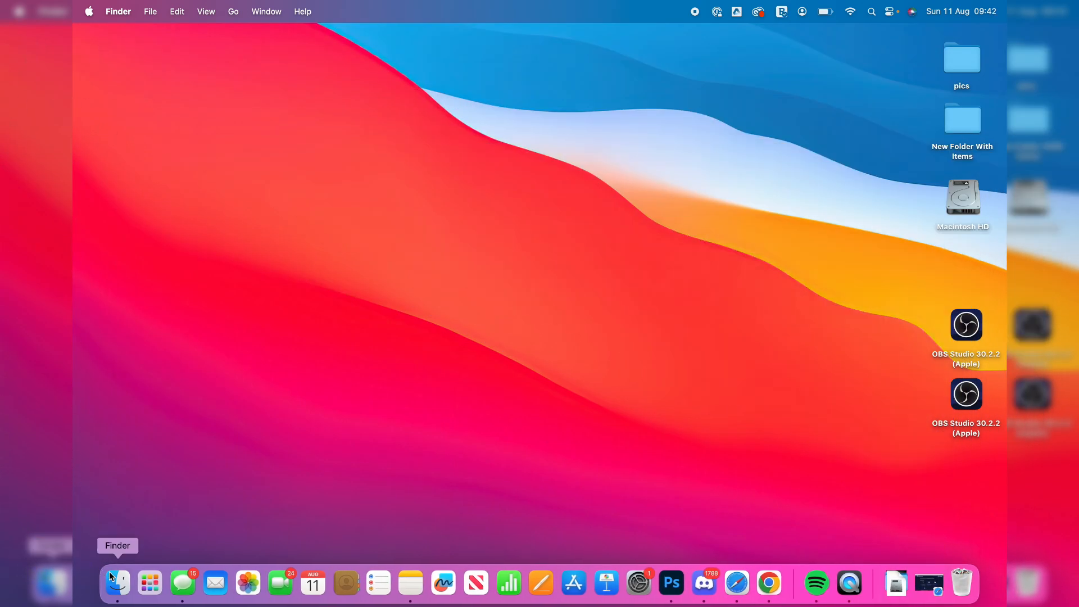
click(148, 583)
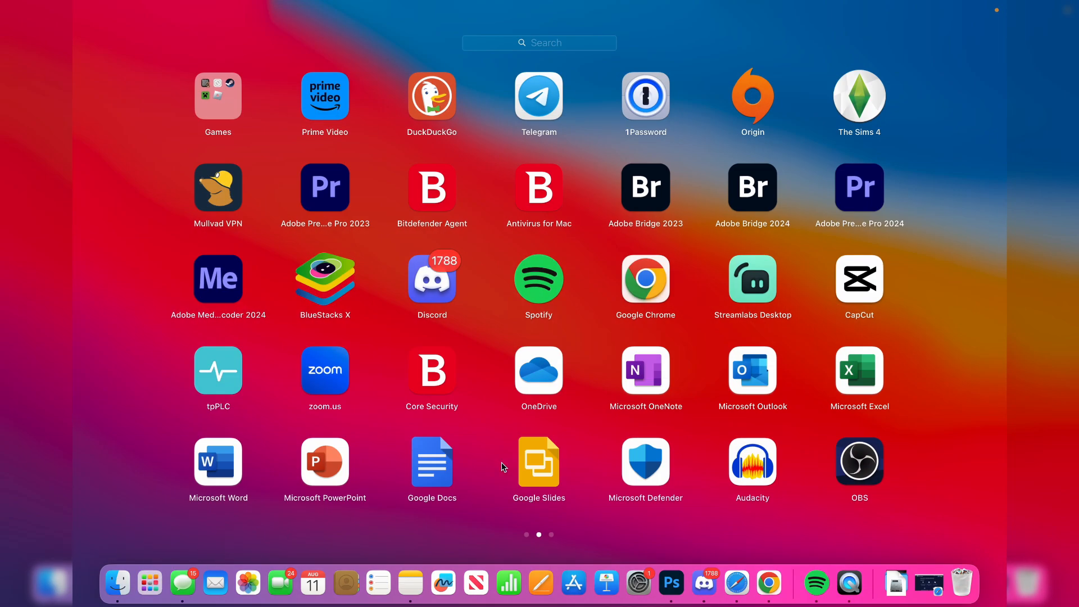
mouse_move(860, 457)
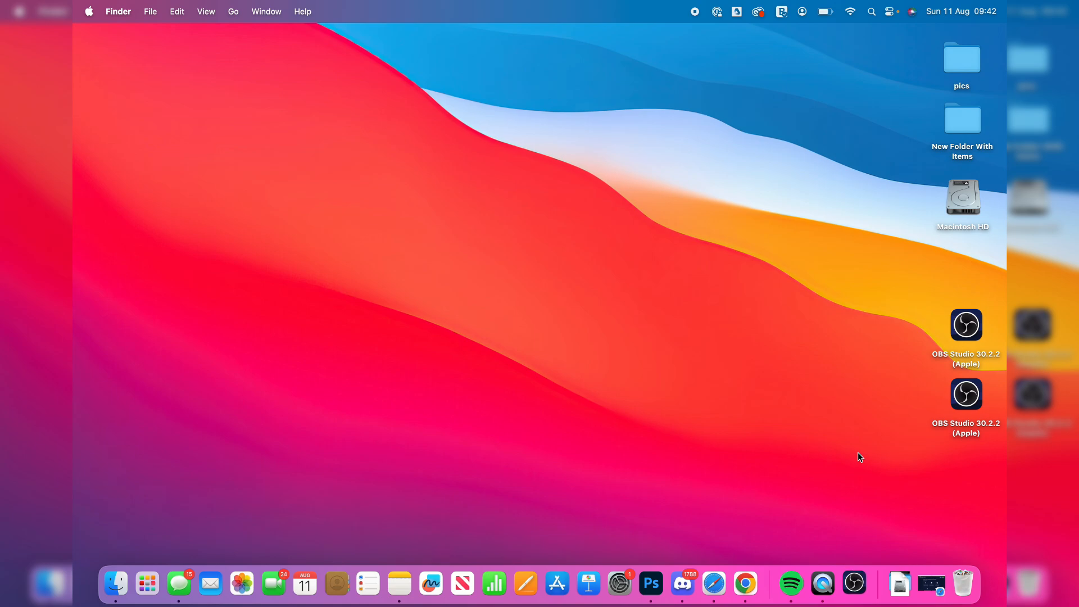
double_click(965, 325)
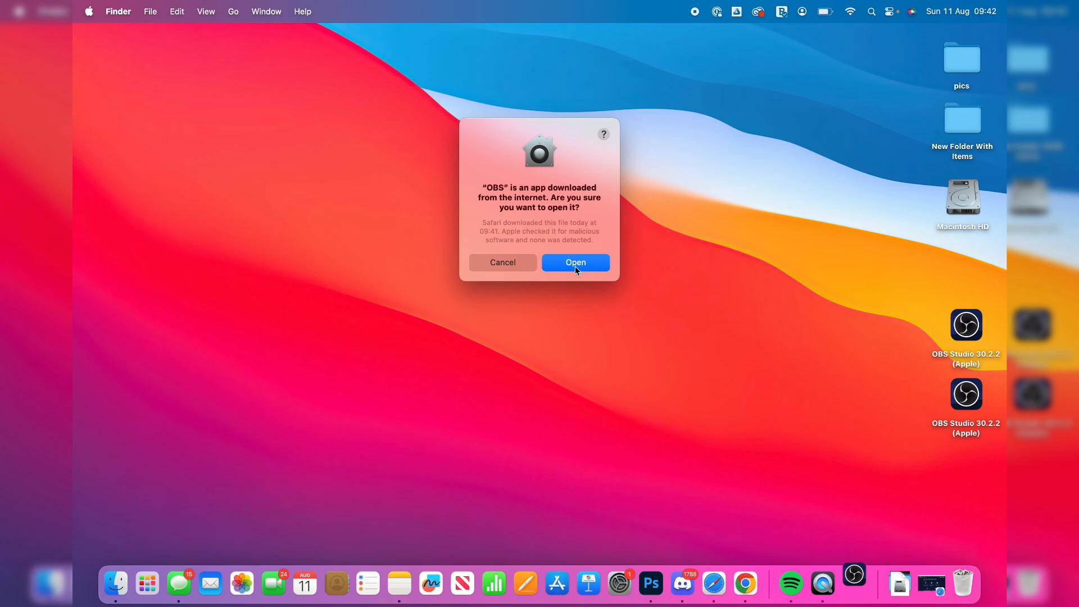
Confirm Open on the security prompt so OBS shows Review App Permissions.
click(574, 262)
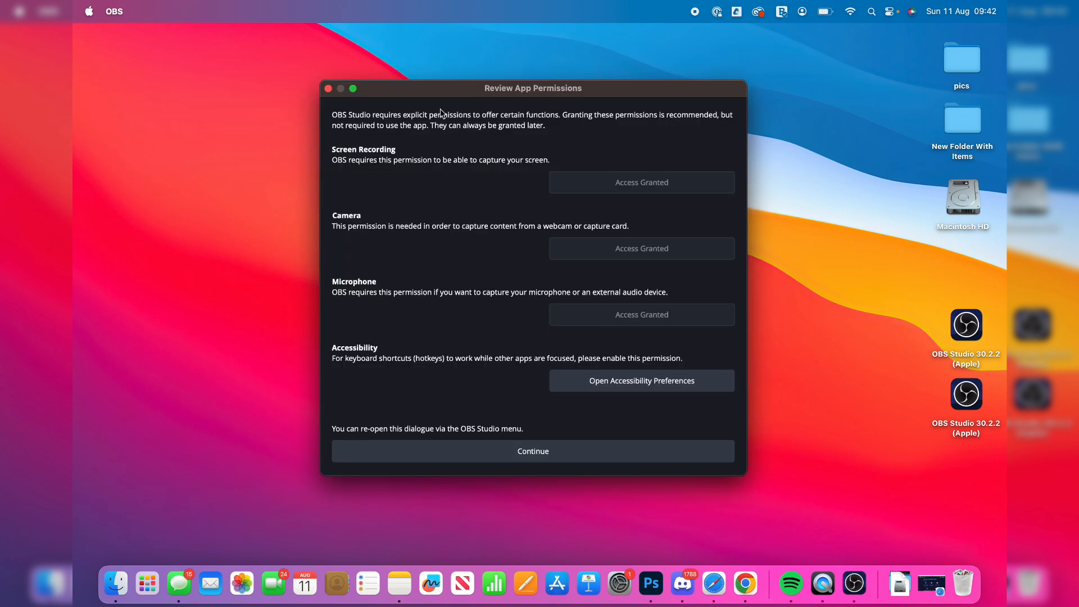
mouse_move(529, 102)
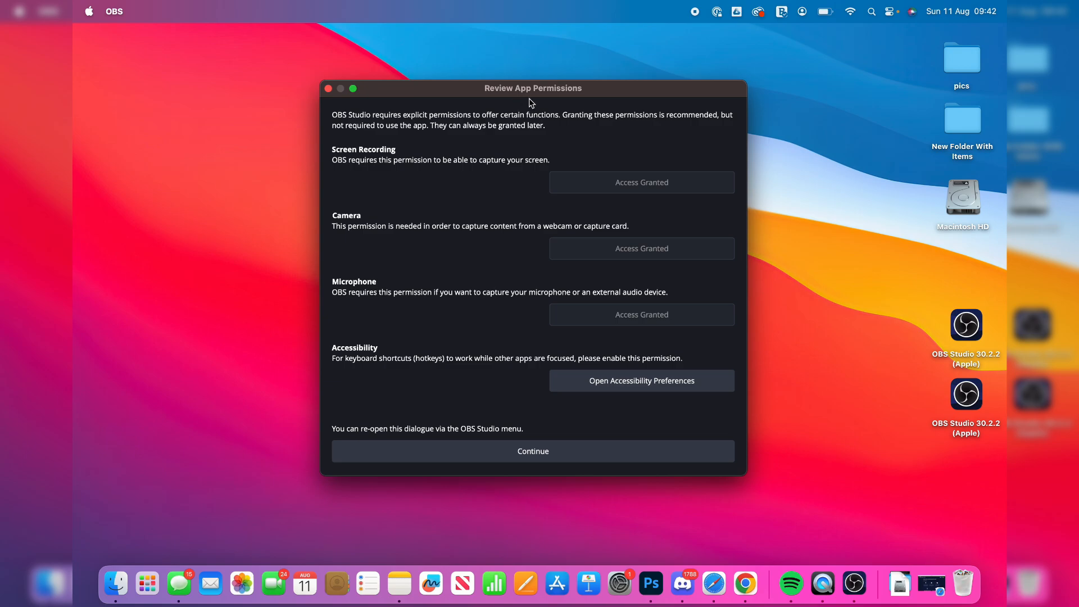
mouse_move(377, 142)
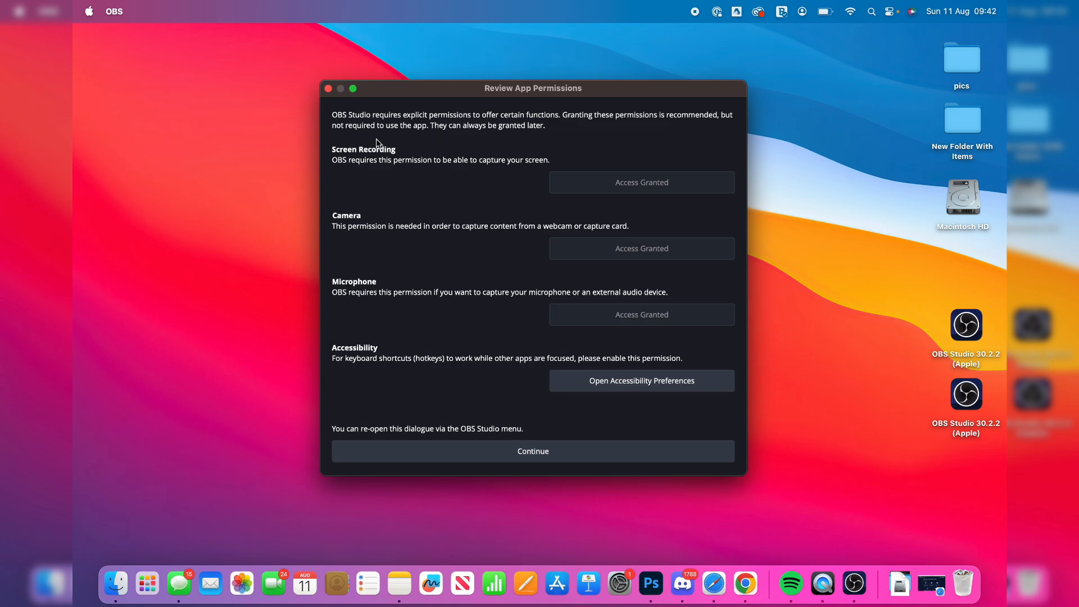
mouse_move(404, 143)
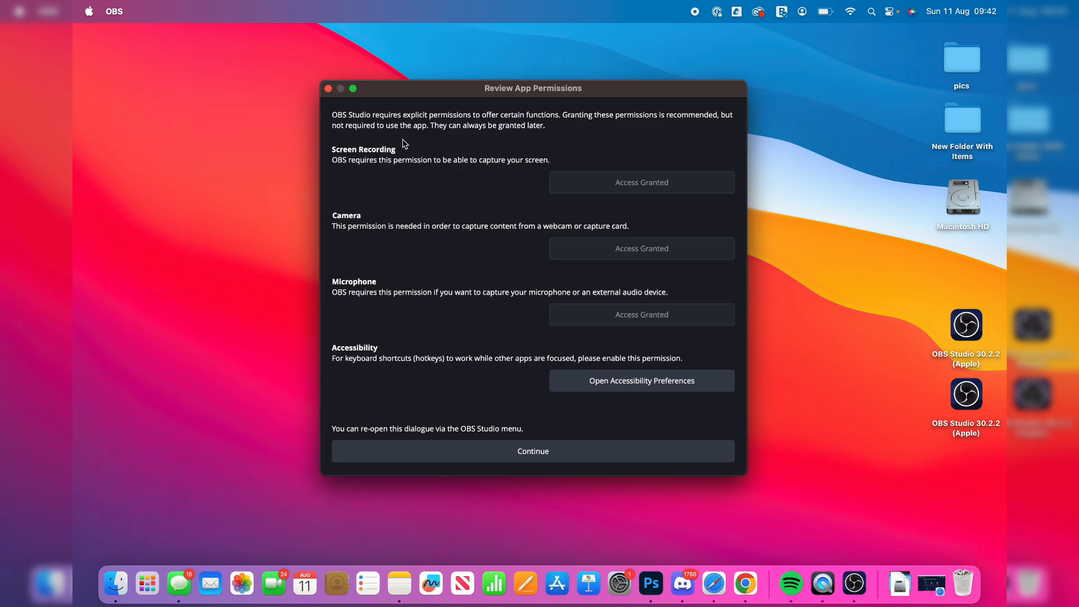
mouse_move(366, 311)
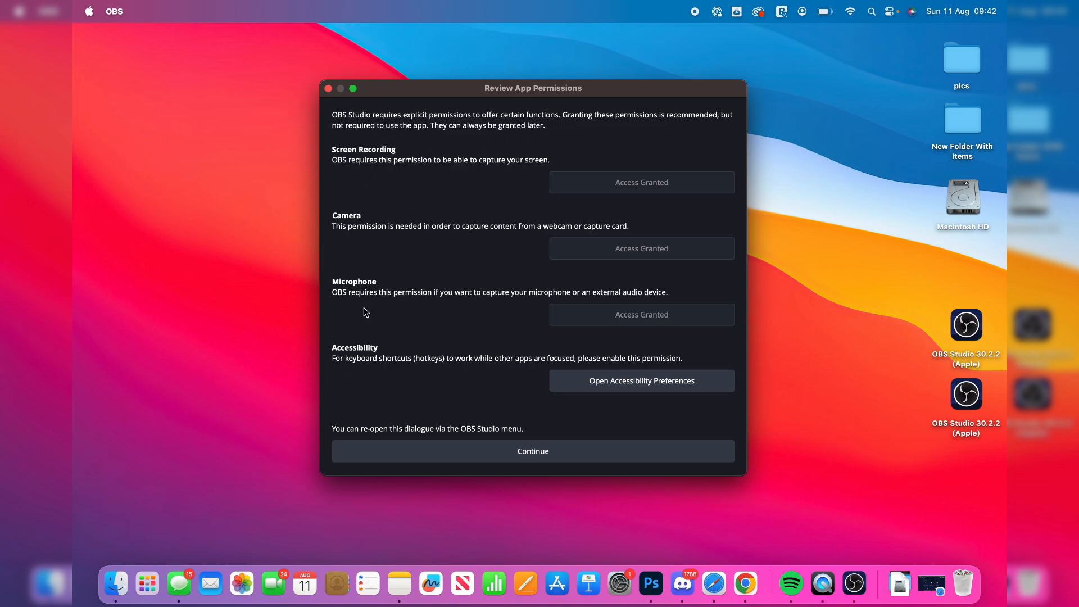
mouse_move(655, 355)
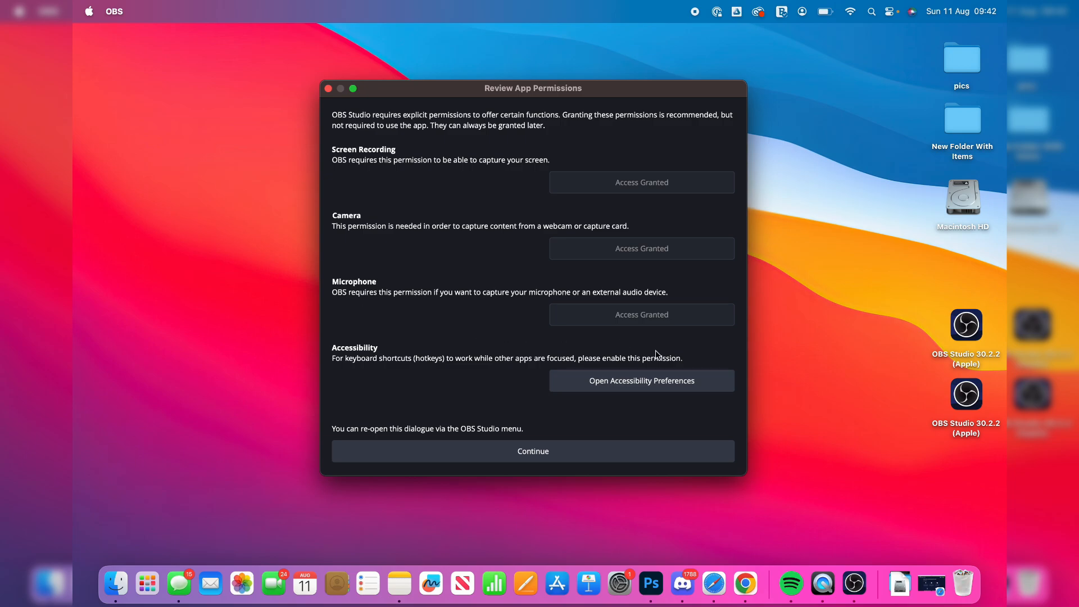
mouse_move(654, 129)
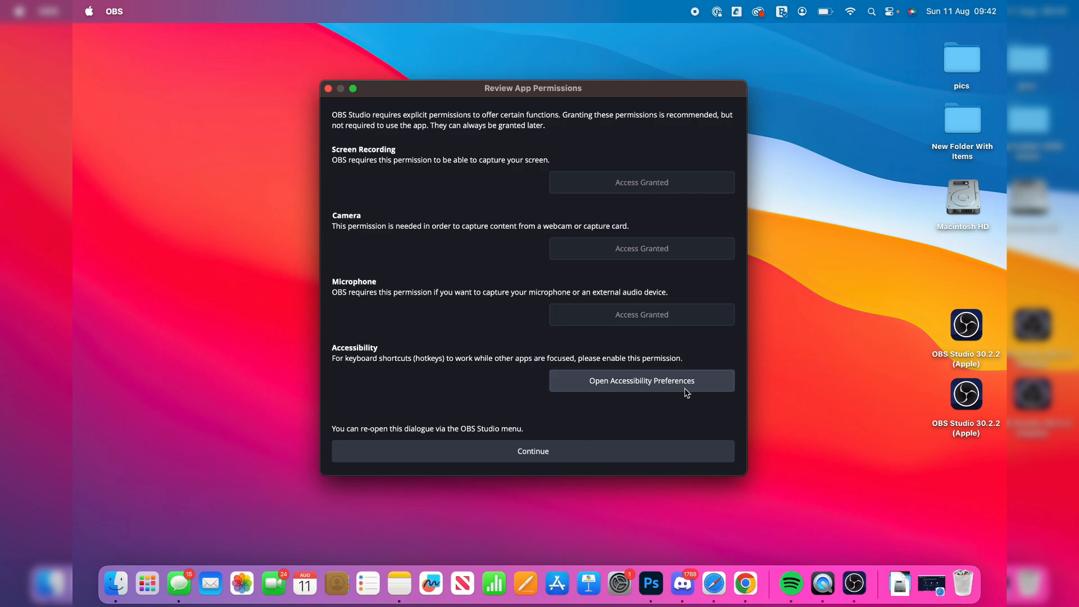
Toggle OBS on in Accessibility privacy settings and answer the authentication prompt.
click(641, 381)
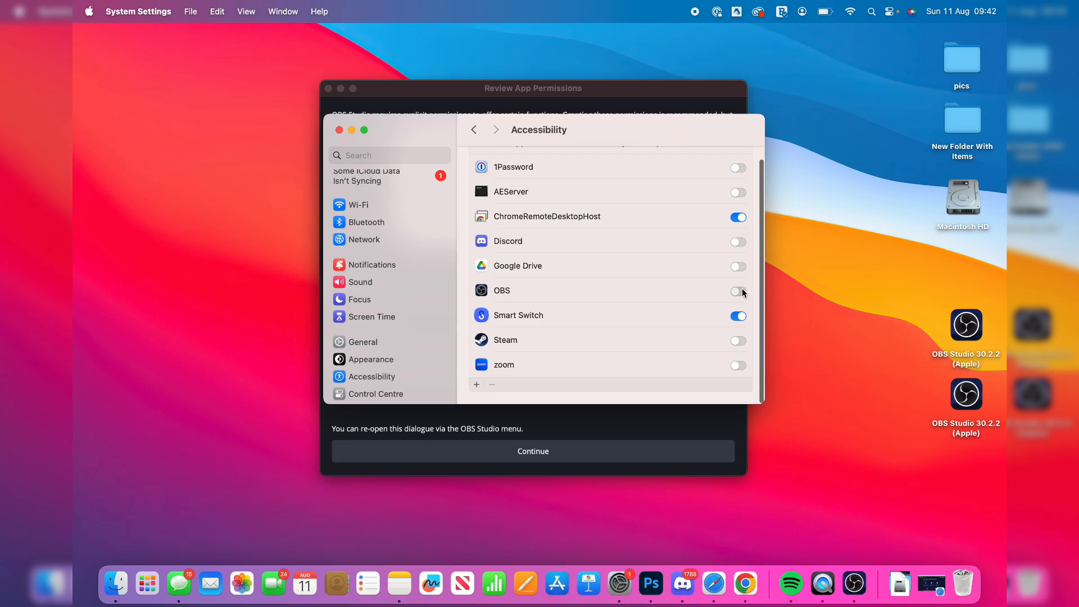
click(738, 290)
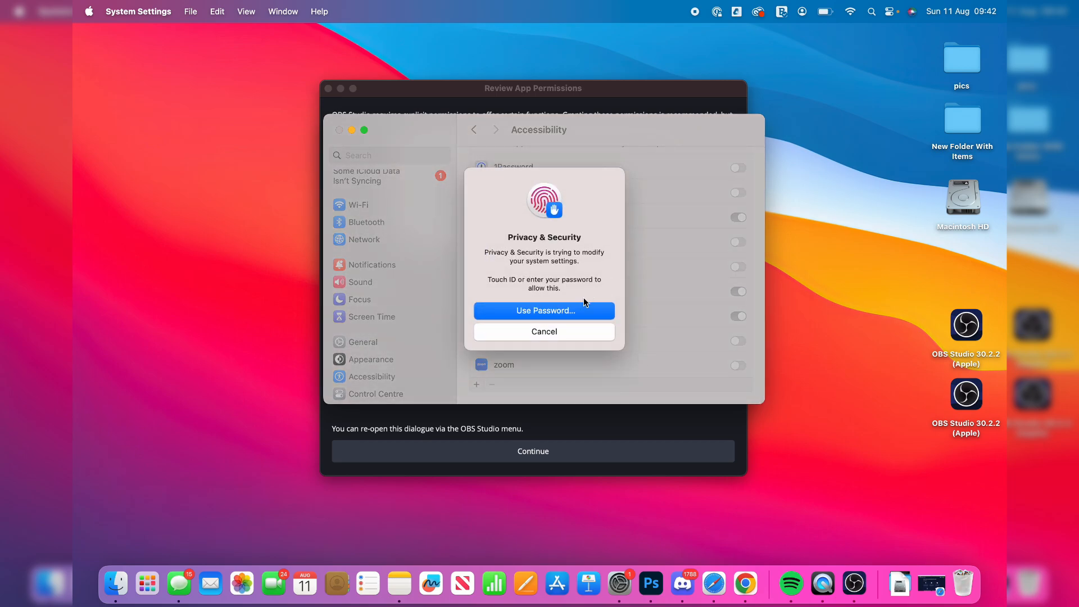
click(544, 330)
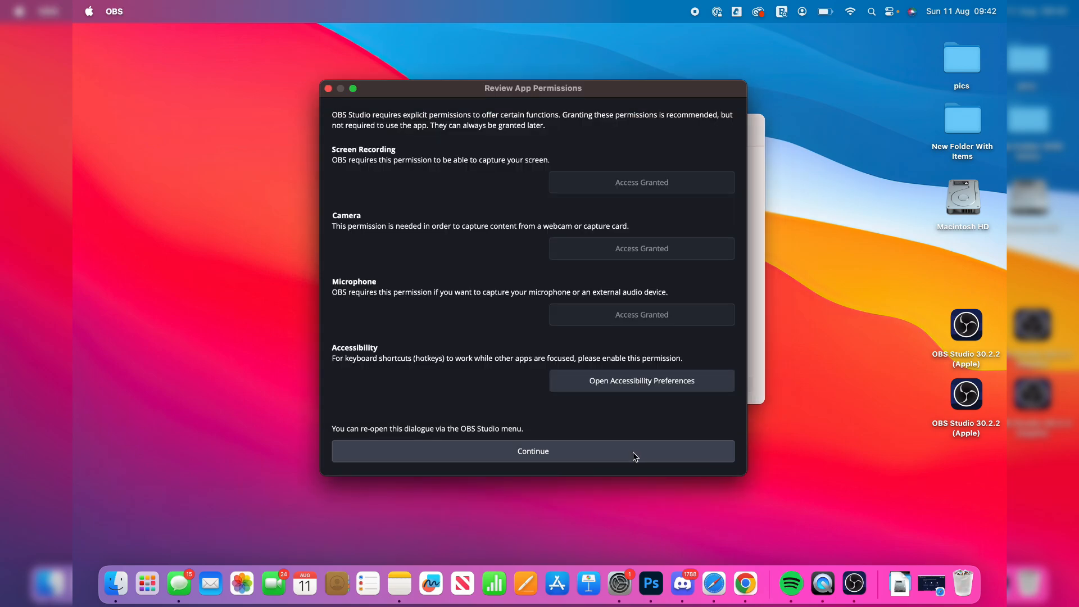
Continue past the permissions review and OK the System Extension Blocked alert.
click(532, 451)
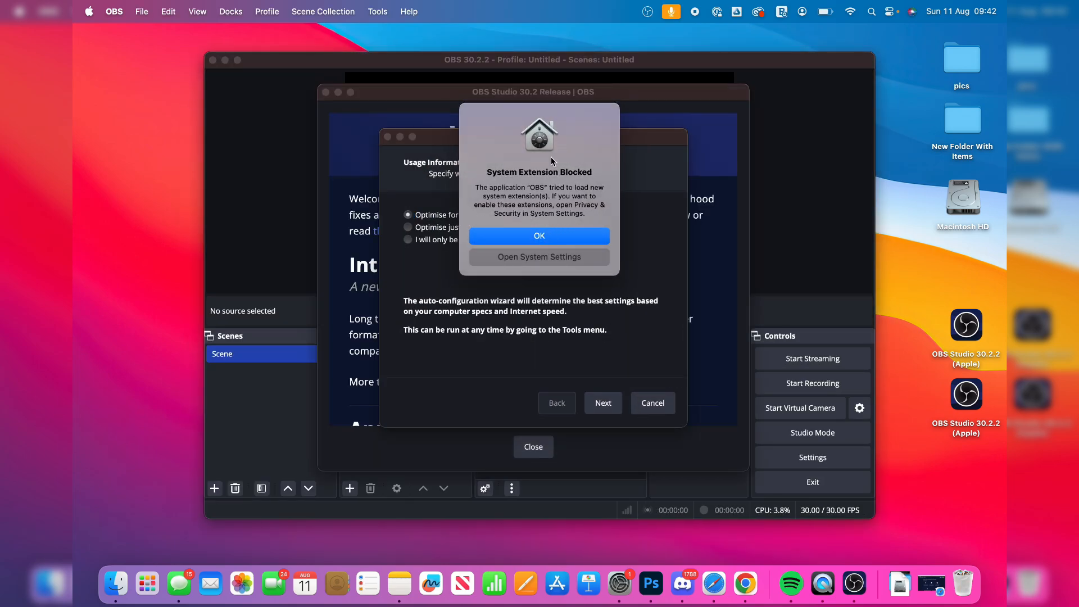
click(538, 256)
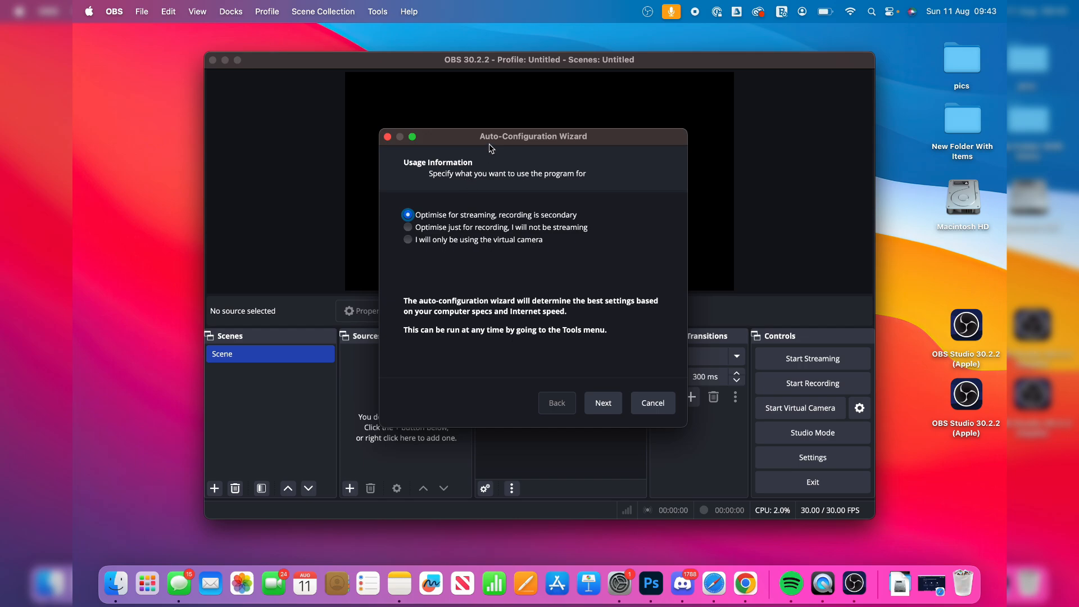
Optimise for recording only, set the wizard FPS to 60, and run the settings test.
click(408, 228)
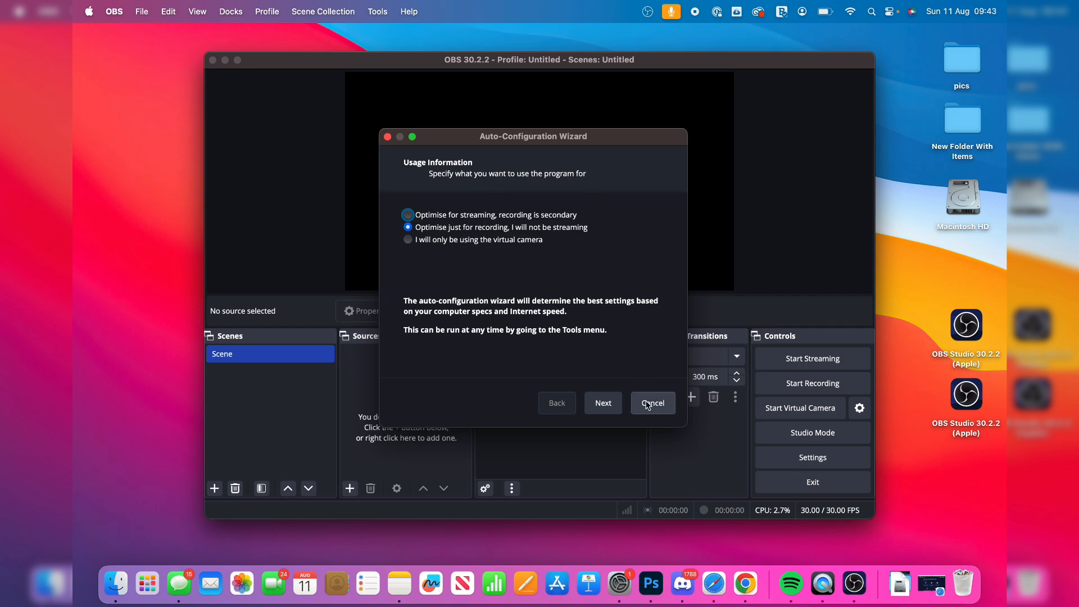
click(602, 402)
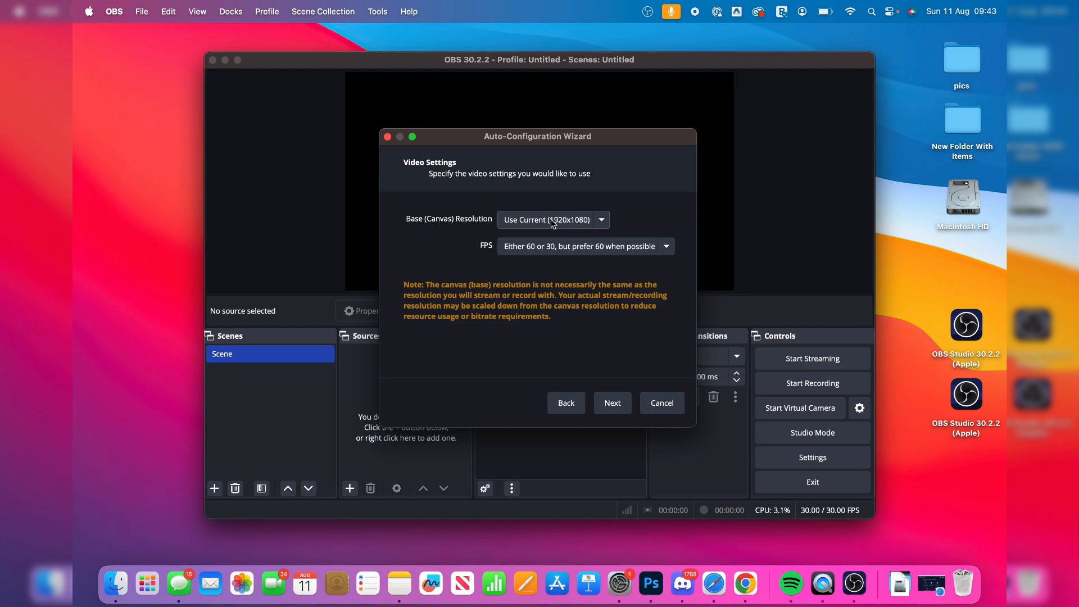
mouse_move(568, 242)
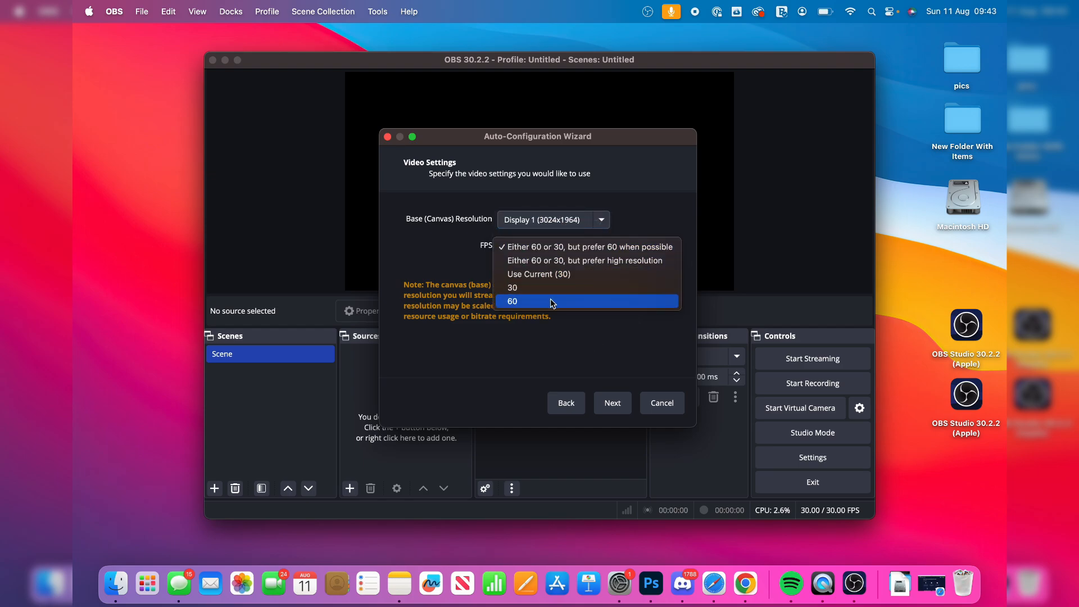
click(512, 301)
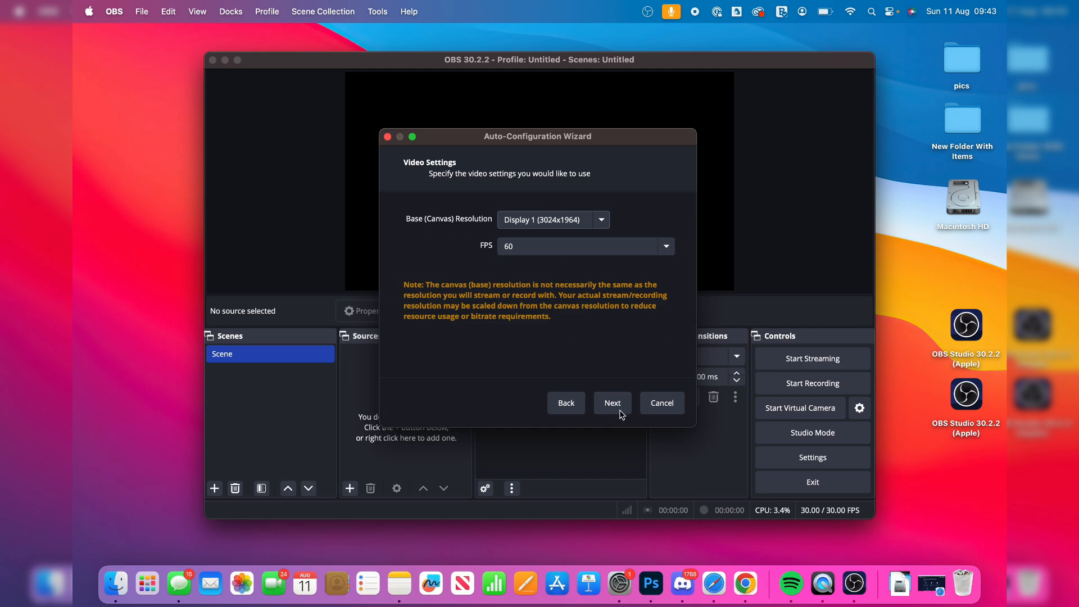
click(611, 402)
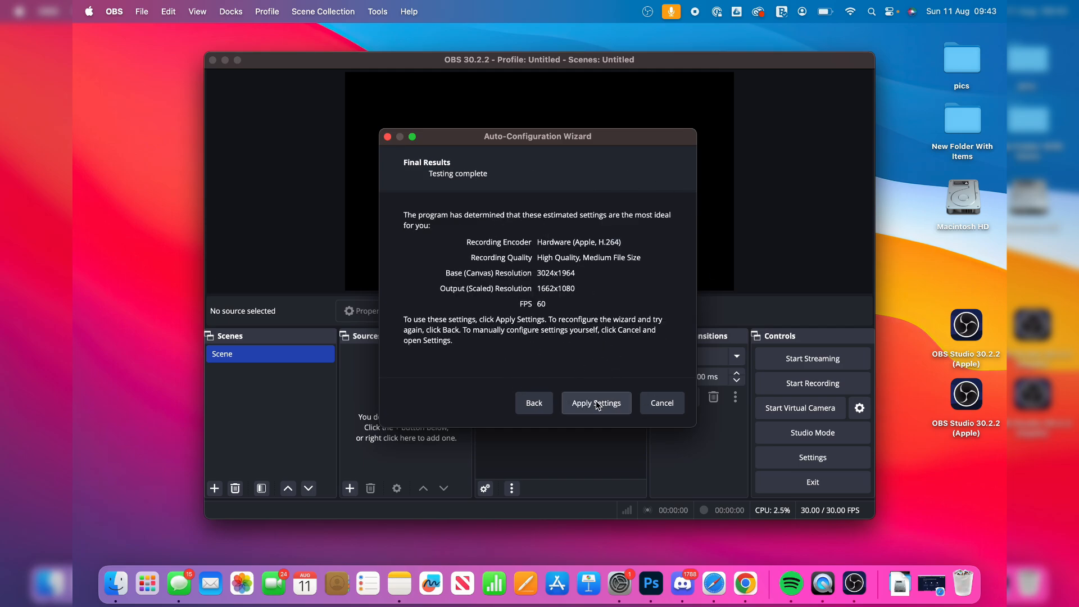
Apply the recommended 60 FPS results, then view the Stream and Output pages in Settings.
click(596, 402)
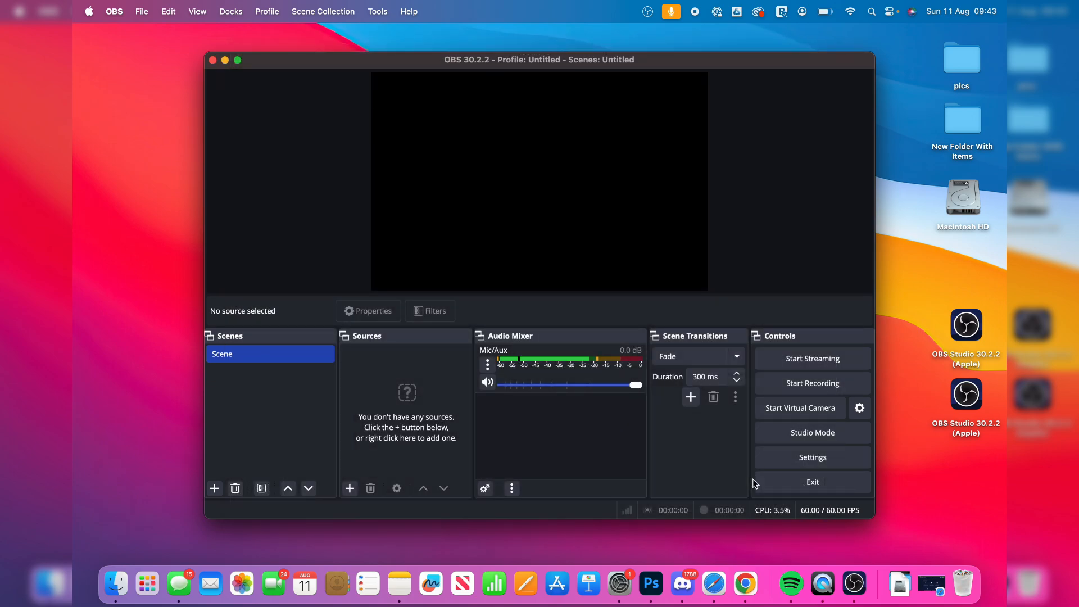
mouse_move(811, 458)
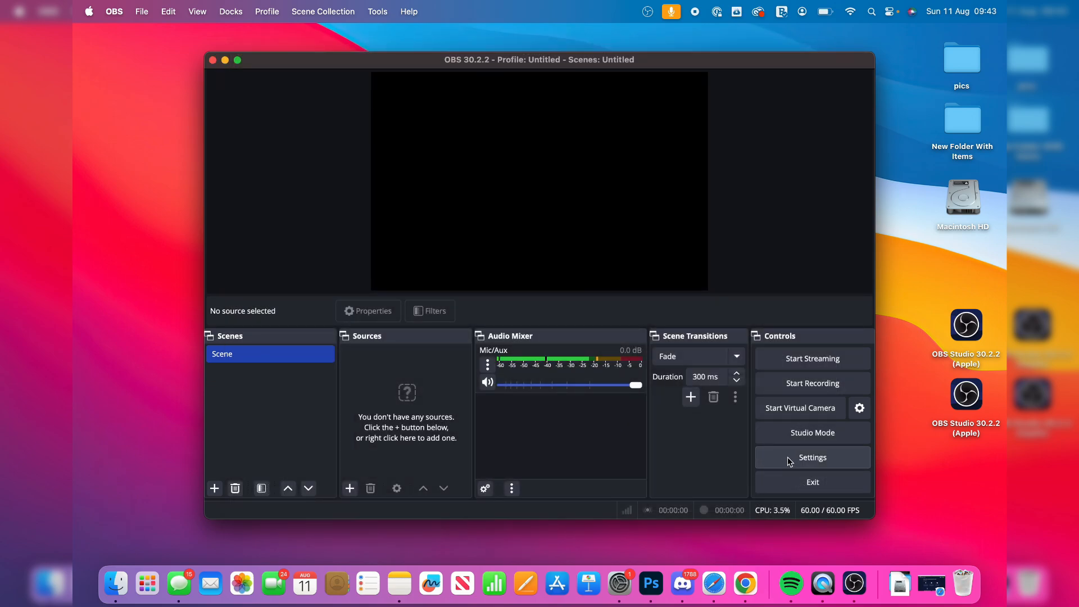
click(812, 458)
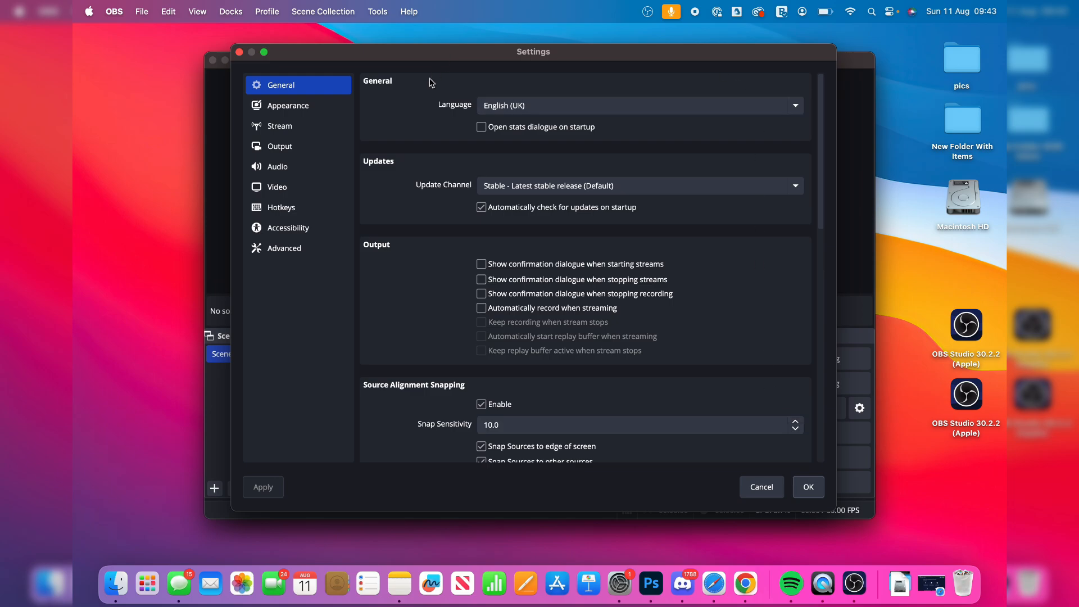
click(279, 125)
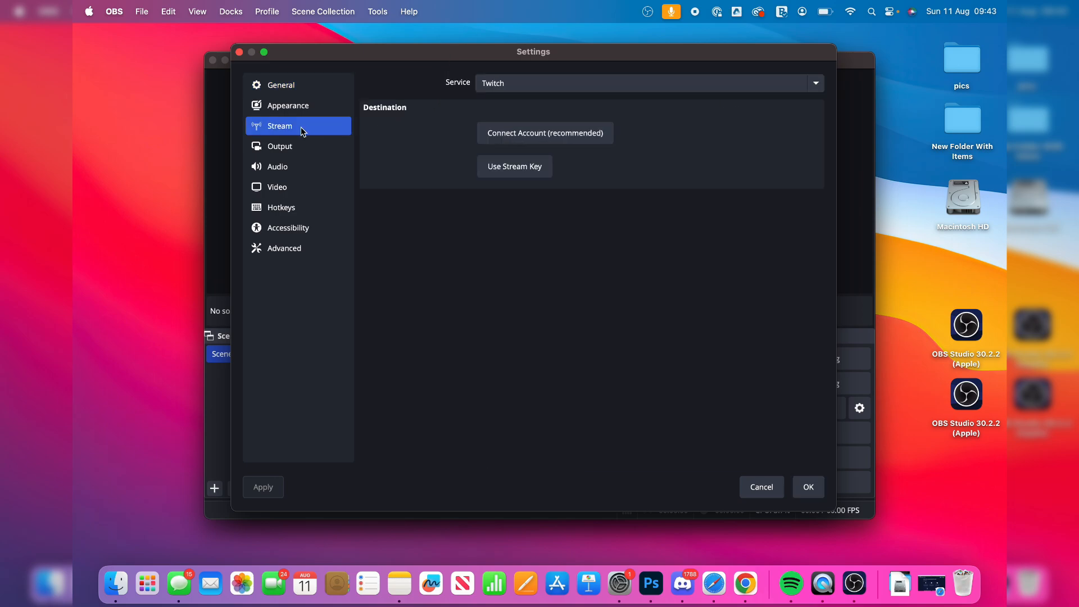
click(280, 146)
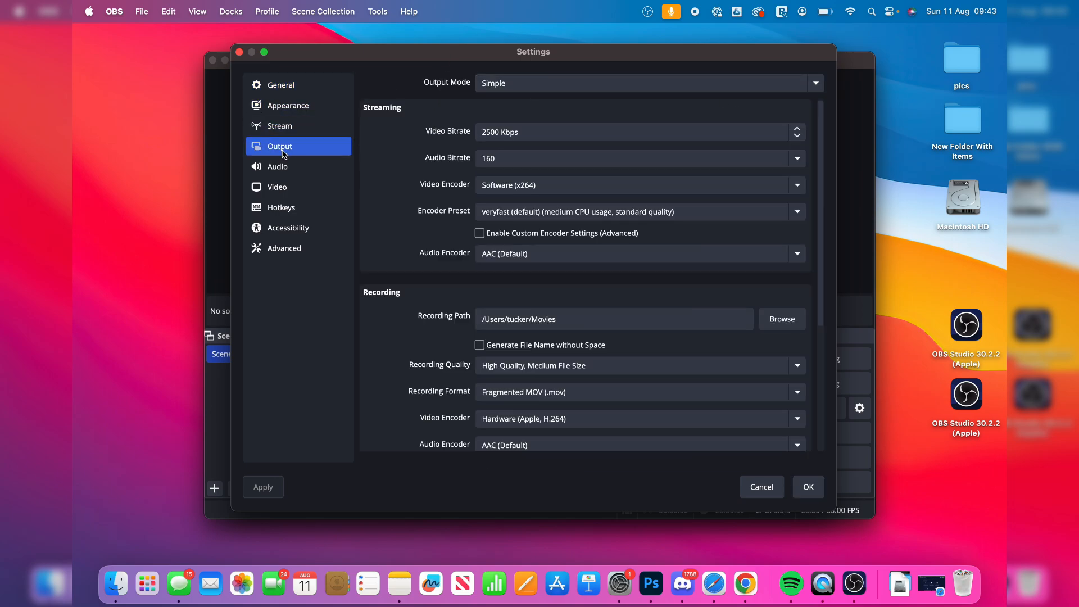
Keep Simple output mode, Fragmented MOV format and hardware H.264 encoder, then move to Audio.
click(647, 83)
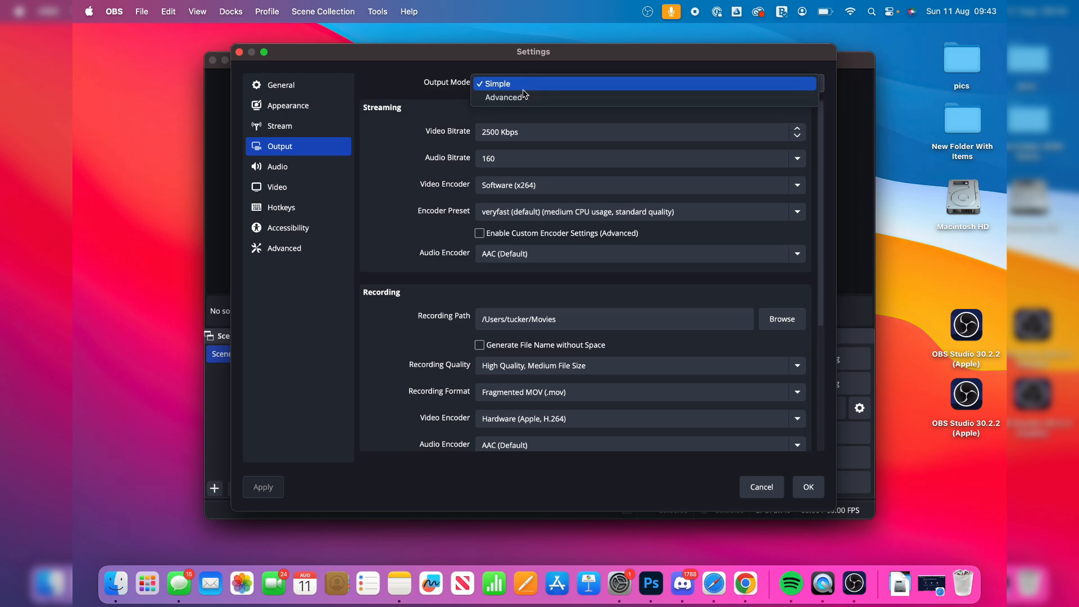
click(494, 83)
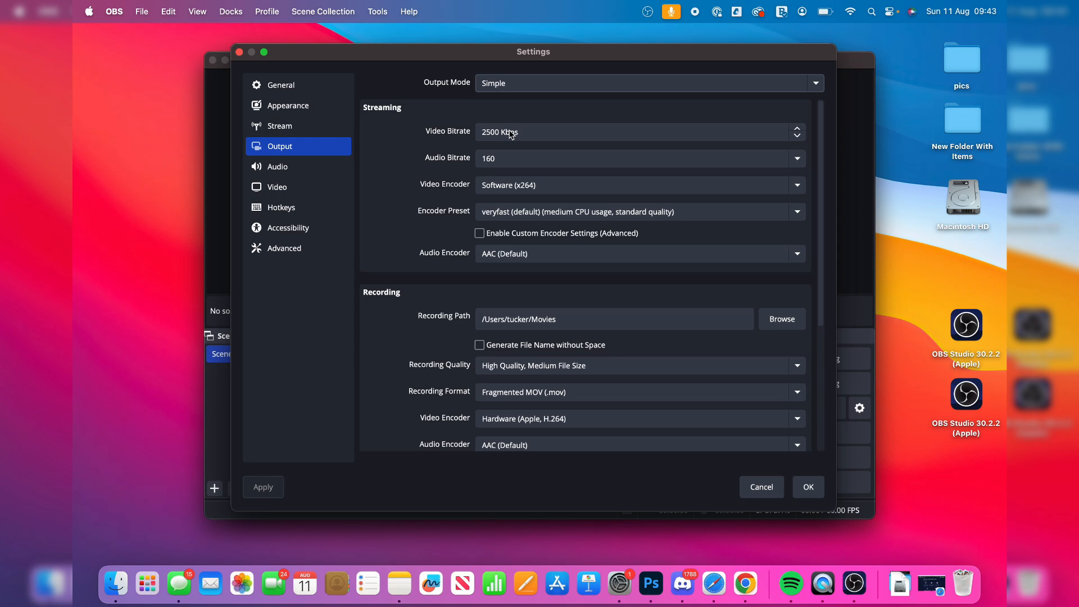
mouse_move(496, 131)
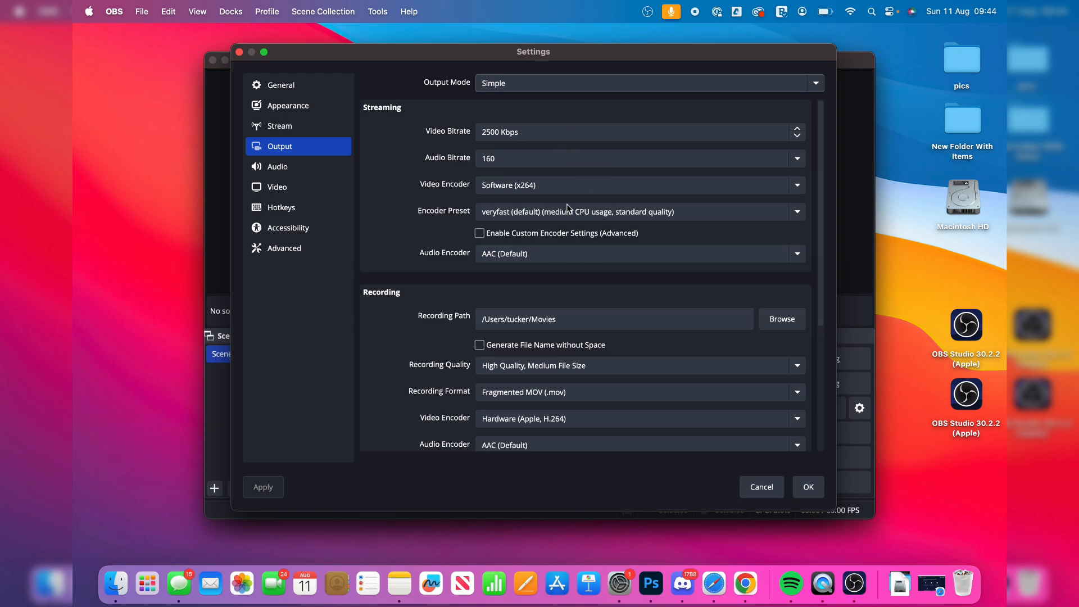
mouse_move(439, 319)
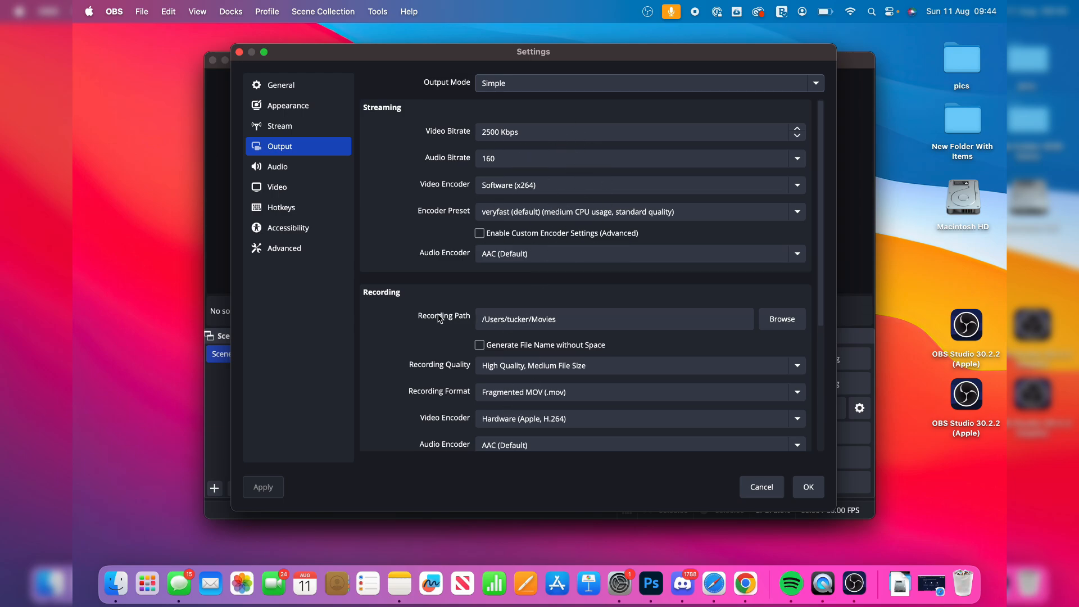
click(636, 366)
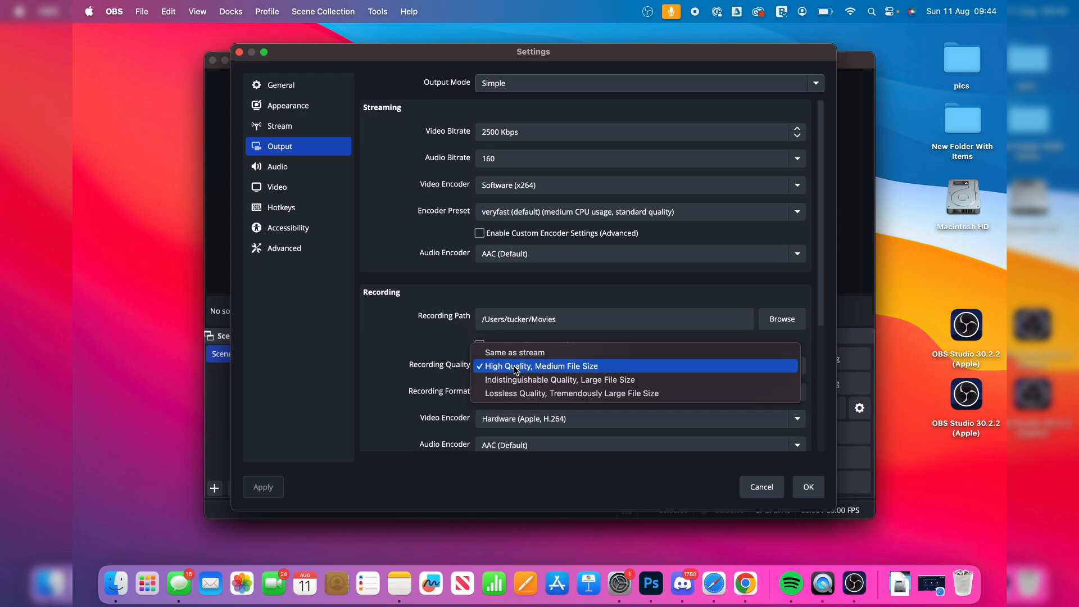
mouse_move(551, 370)
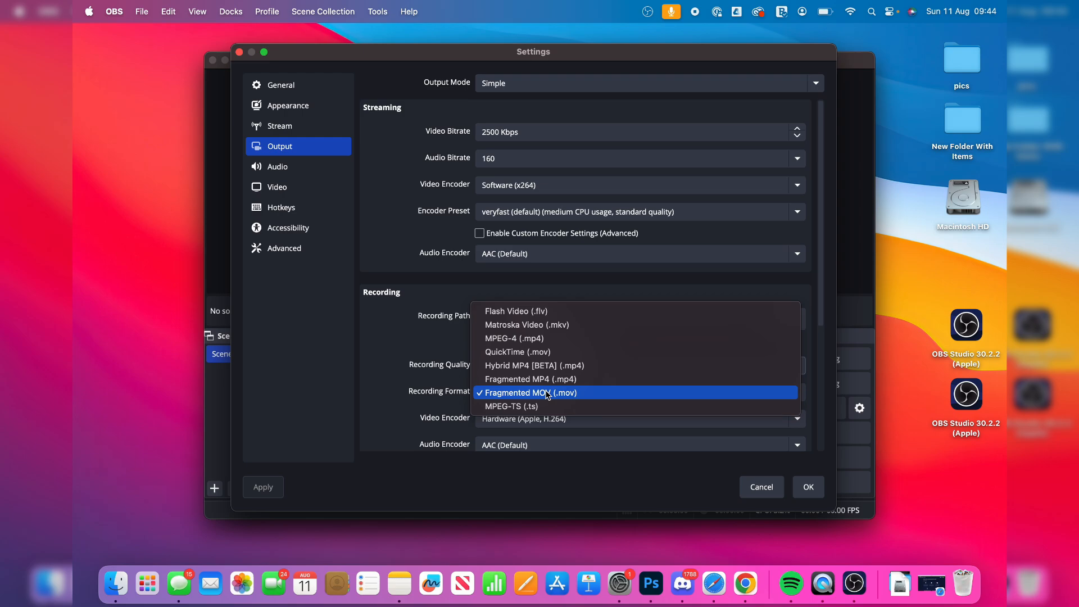
click(530, 392)
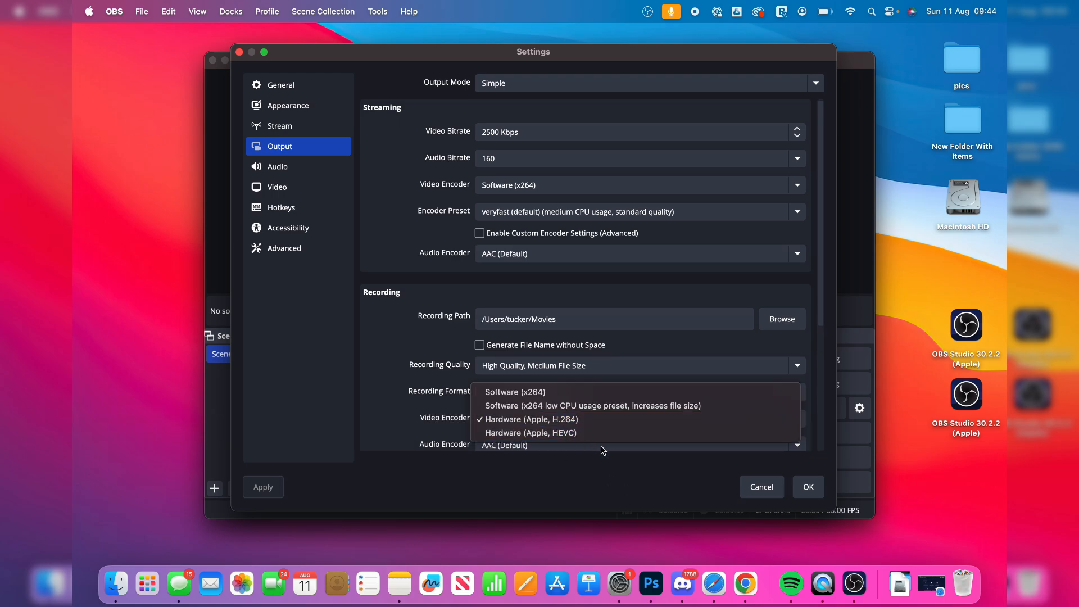
mouse_move(530, 431)
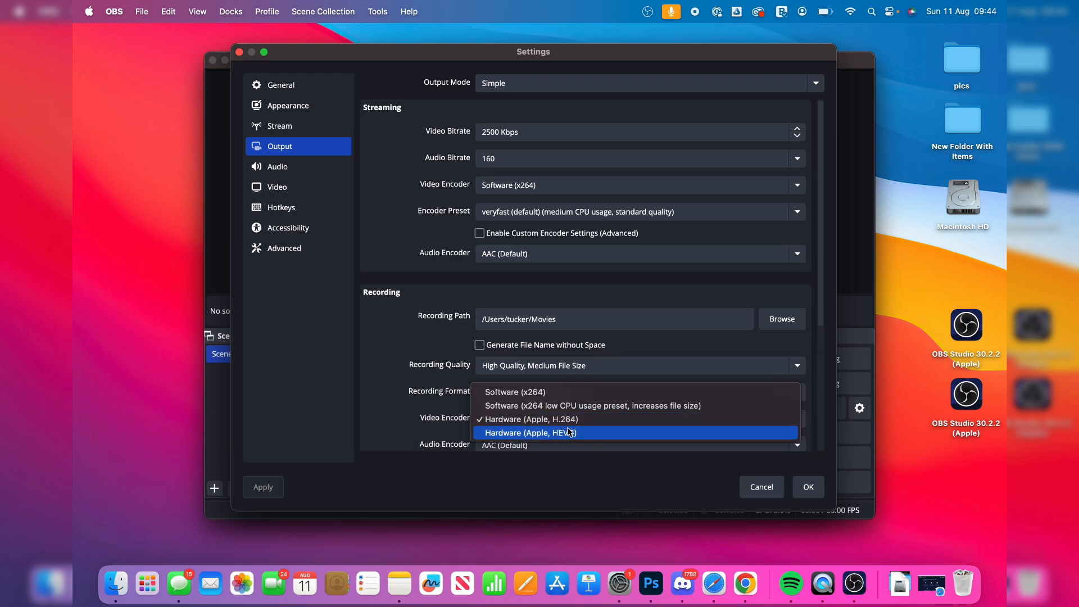
click(526, 420)
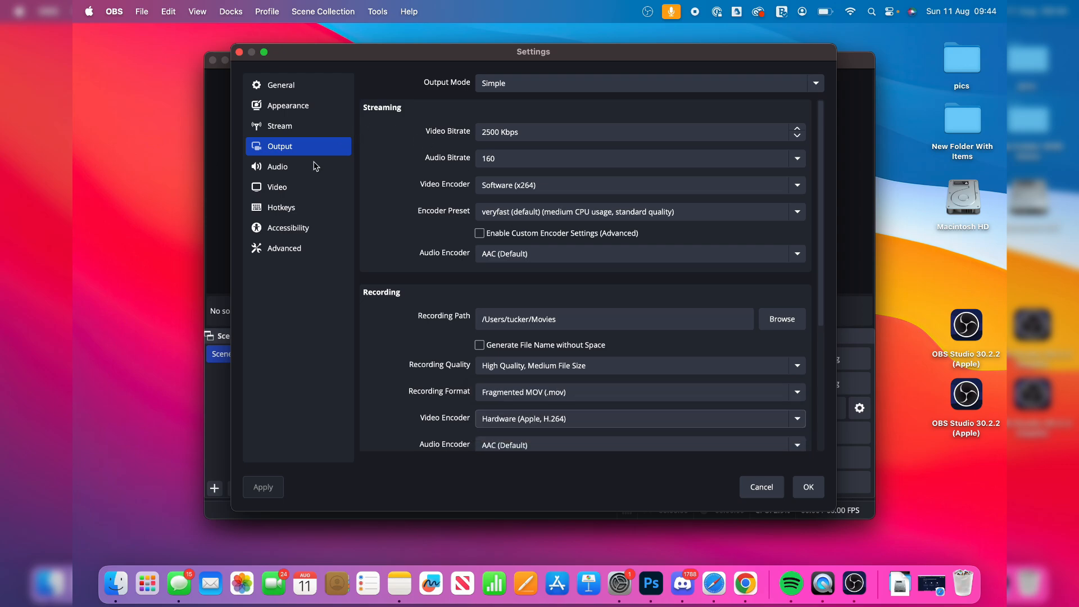
click(277, 166)
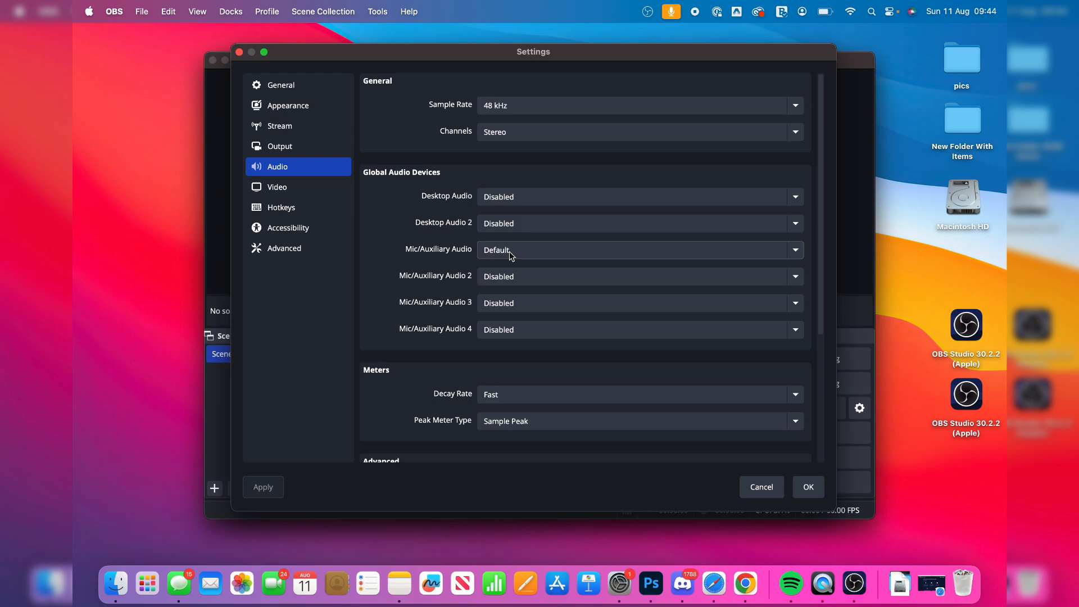
Set Output (Scaled) Resolution to 3024x1964, keep 60 FPS, and apply the Video settings.
click(278, 187)
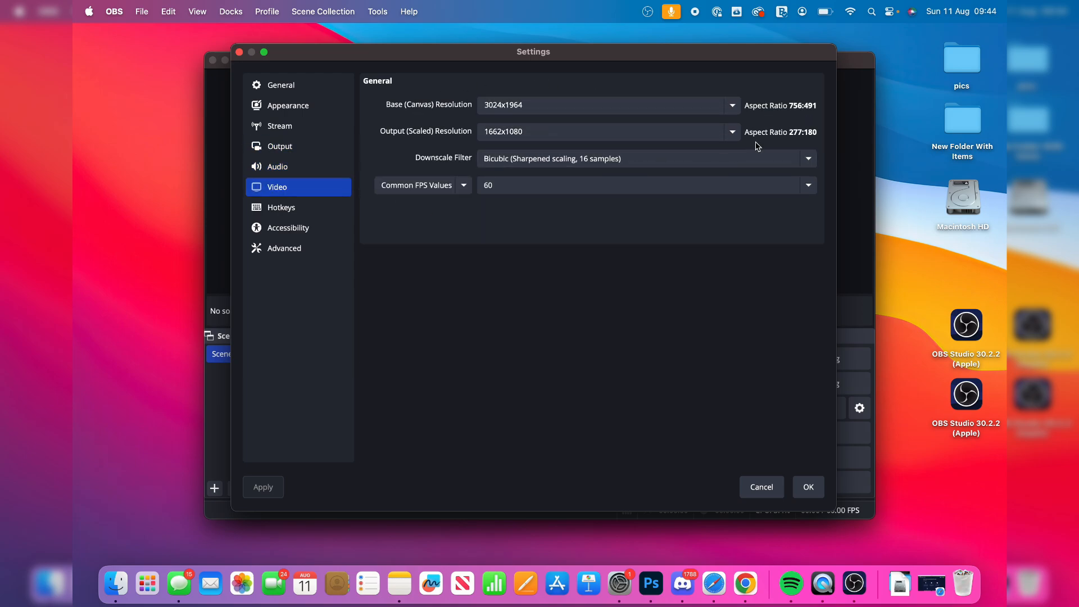
mouse_move(443, 127)
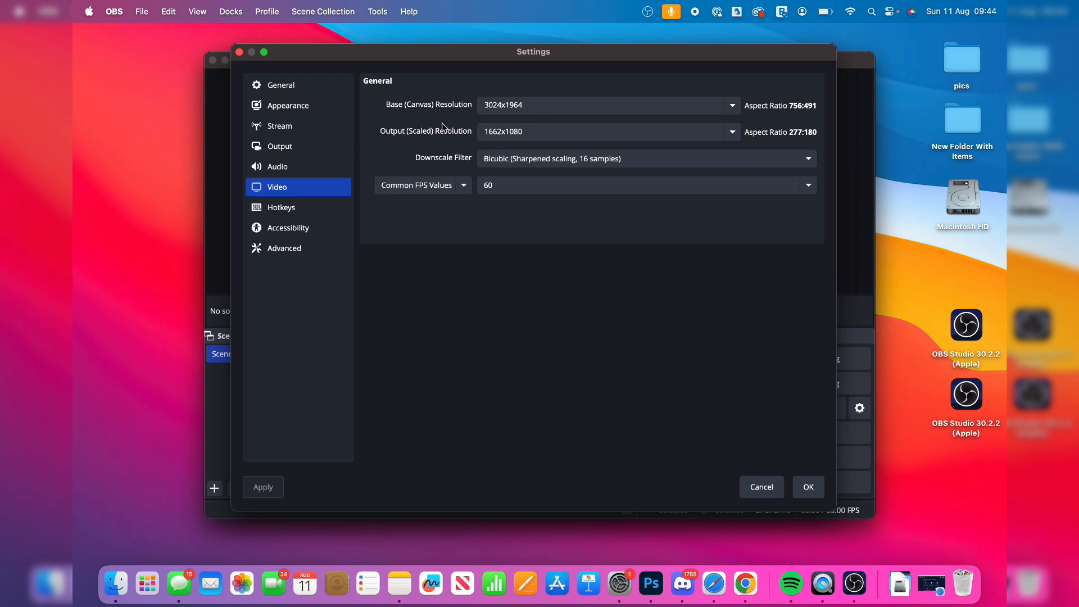
click(731, 131)
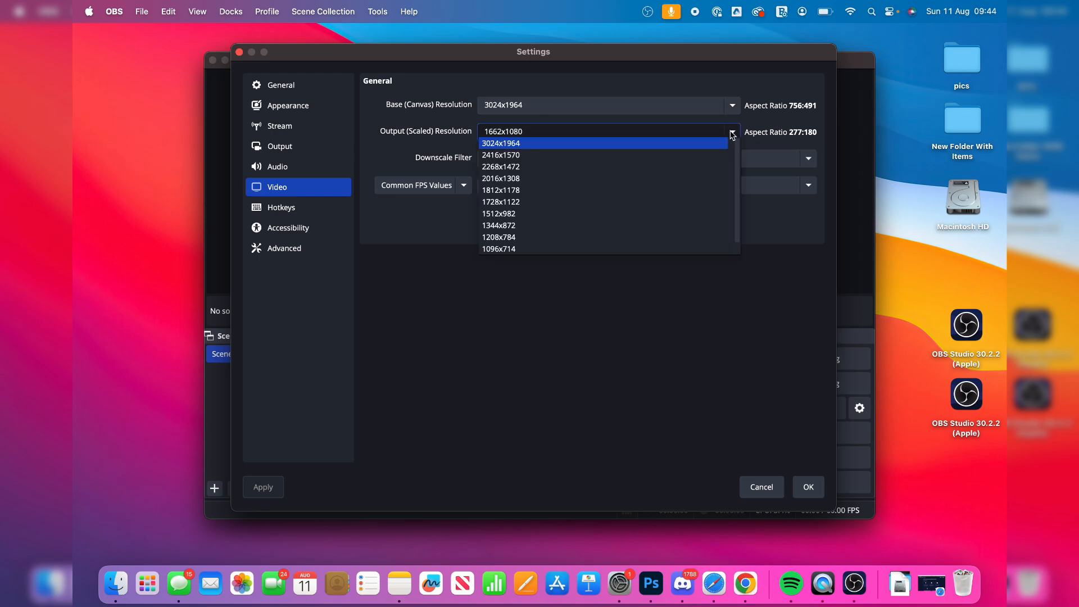
mouse_move(593, 148)
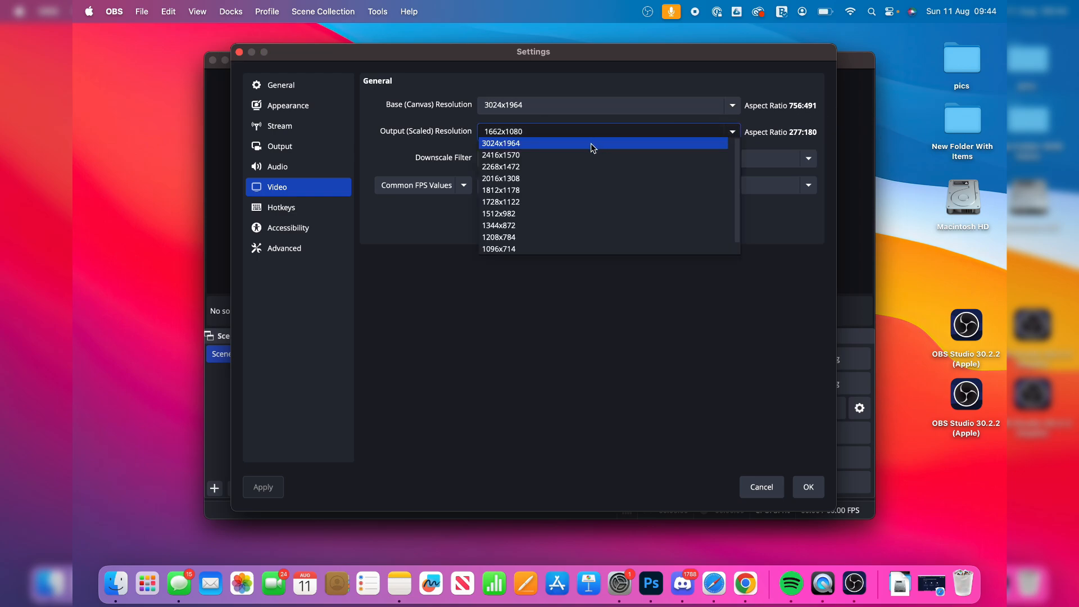
click(501, 143)
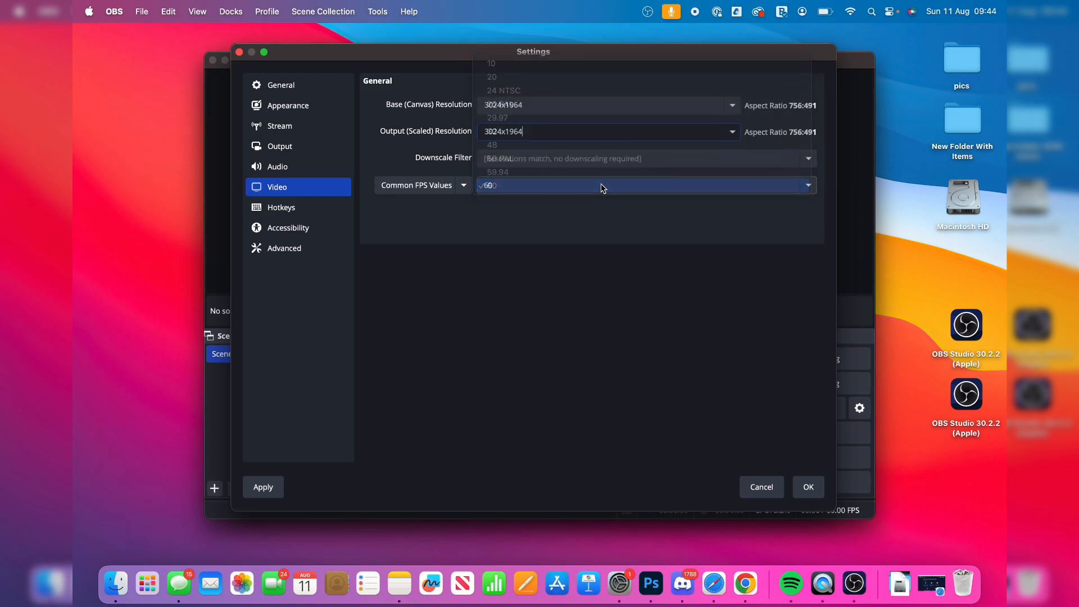
click(489, 186)
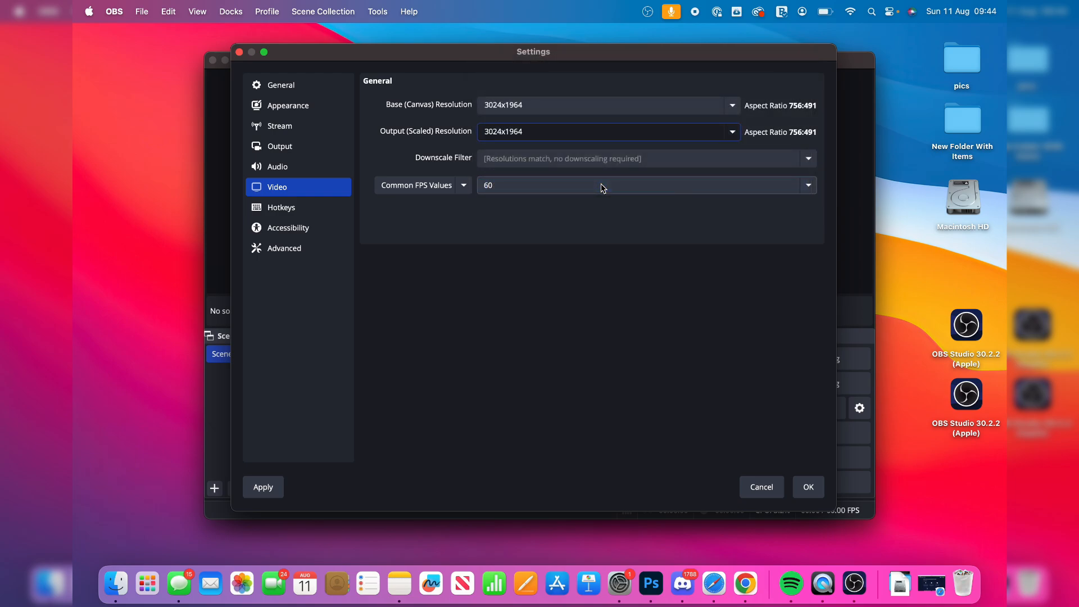
click(807, 487)
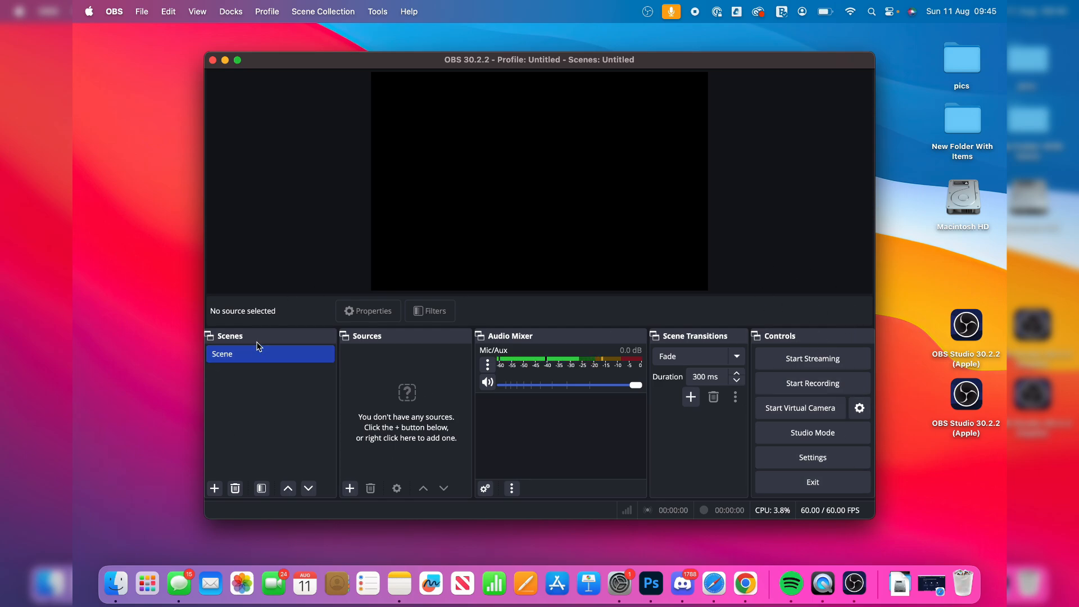
mouse_move(386, 342)
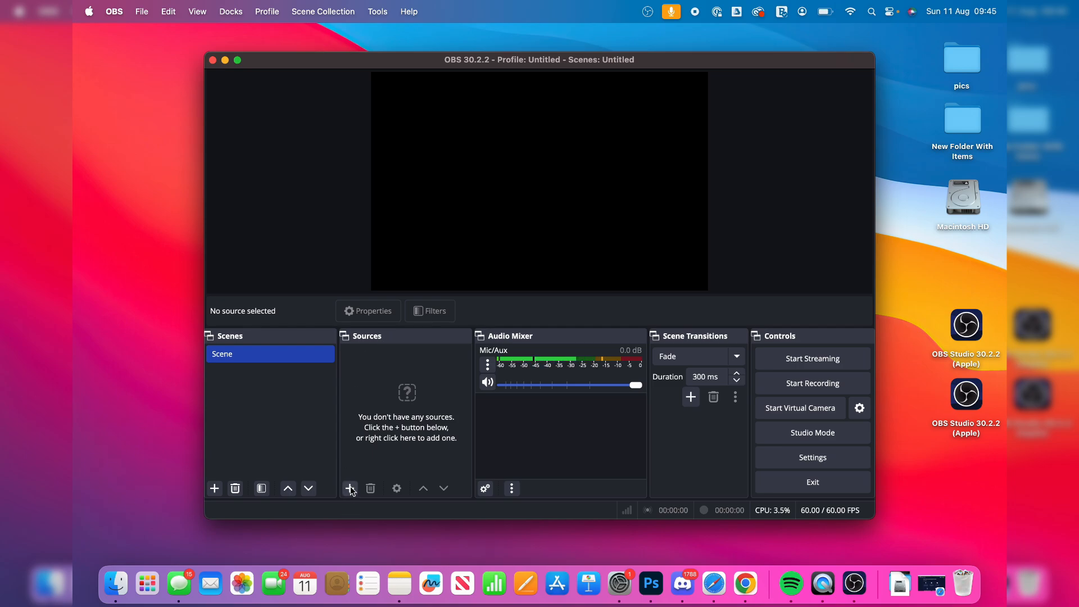
Add a macOS Screen Capture source with Display Capture of the built-in display to the scene.
click(350, 489)
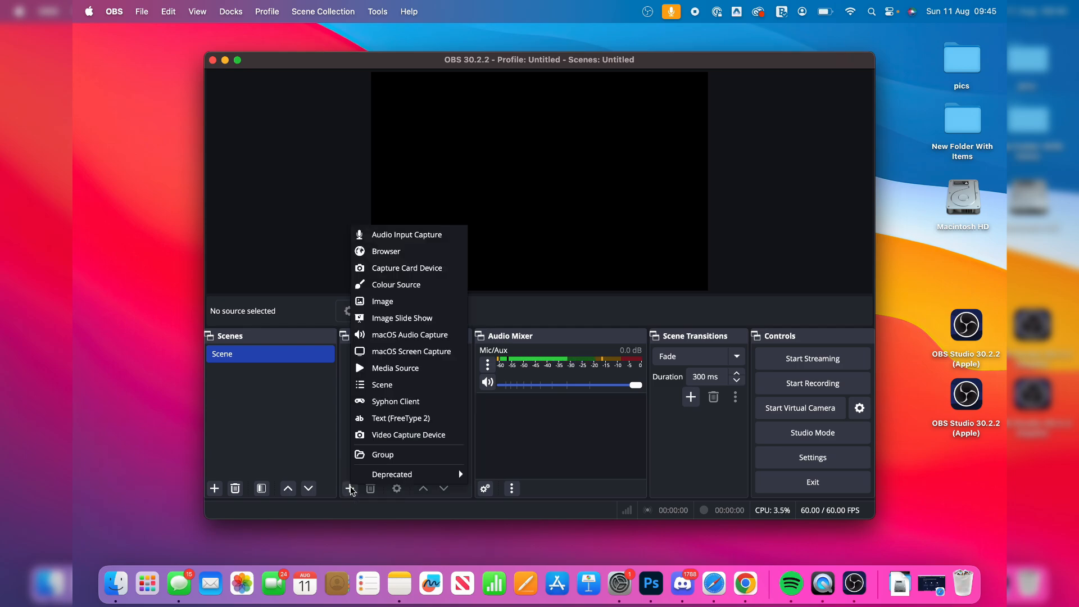
click(416, 351)
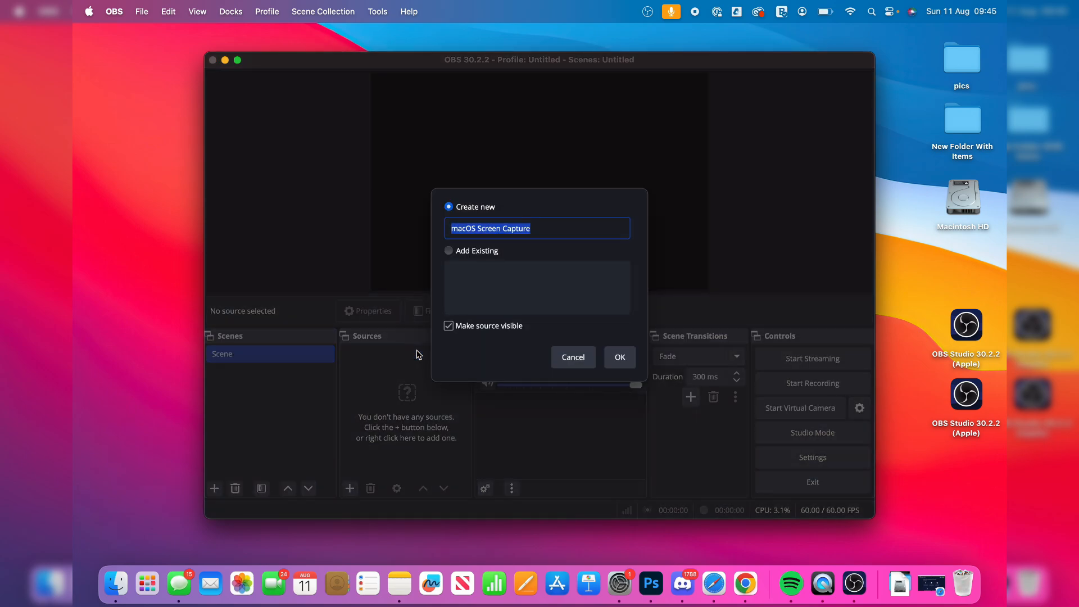
click(618, 358)
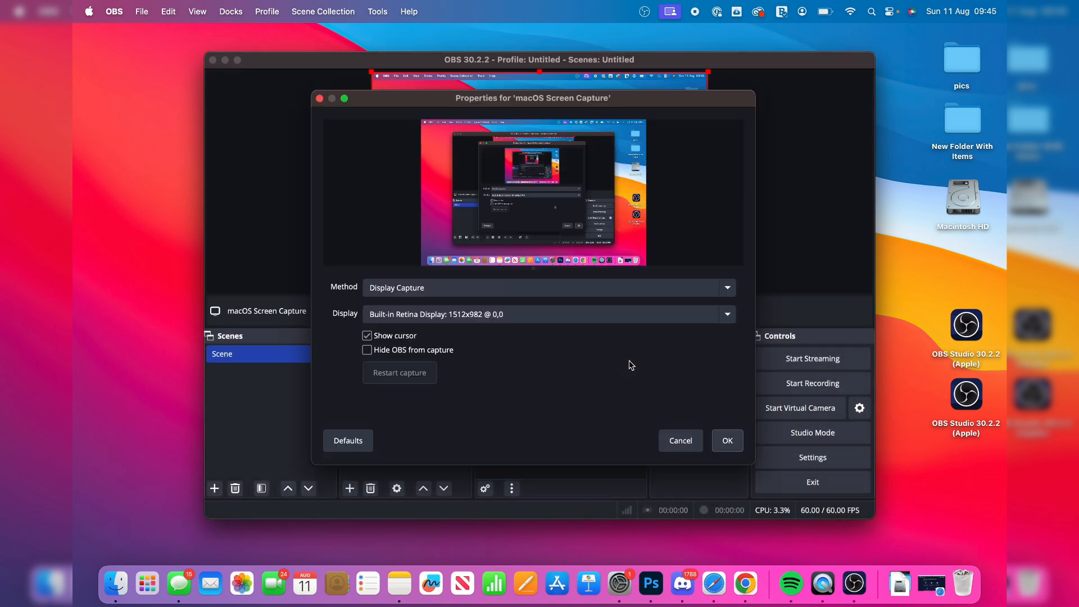
mouse_move(481, 224)
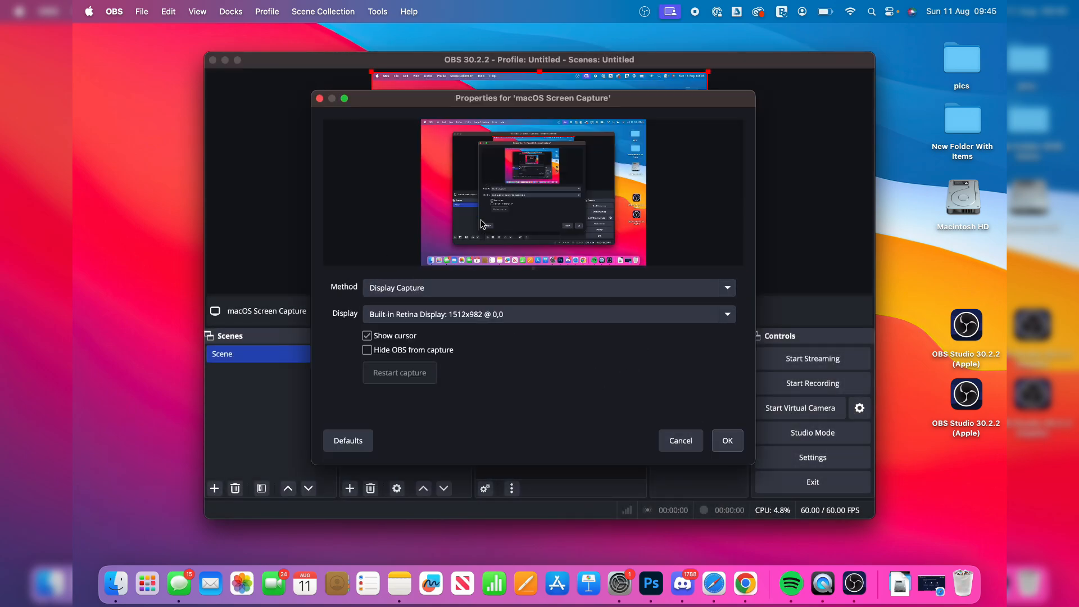
click(728, 441)
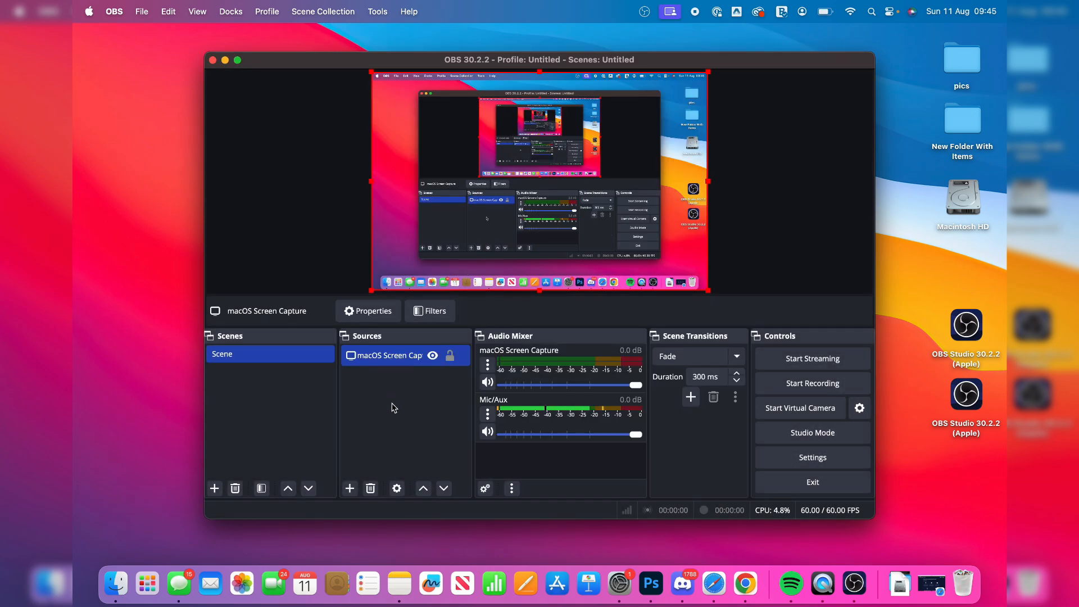